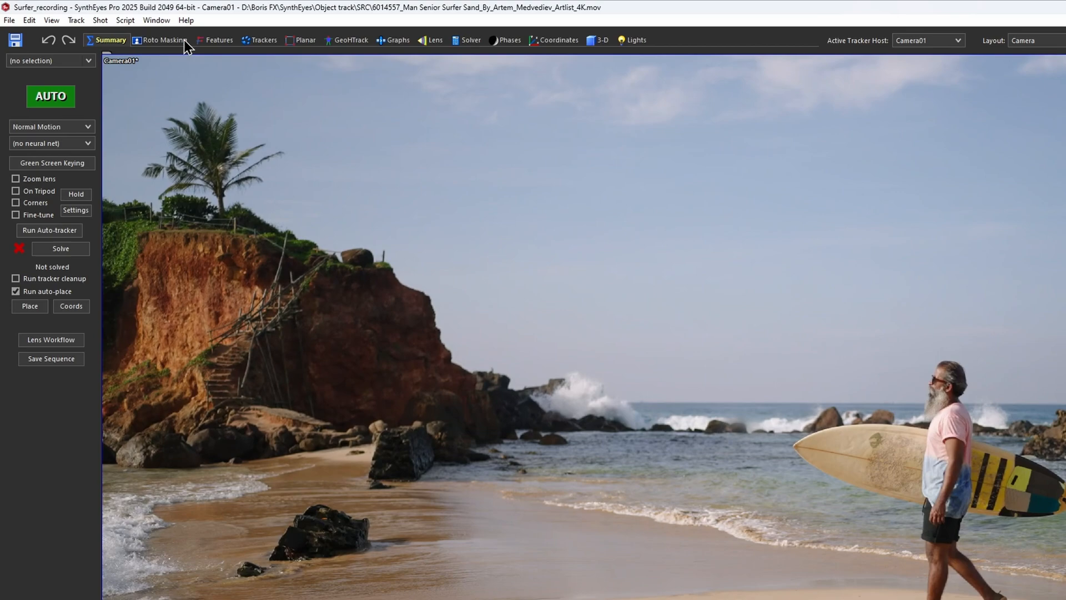
In Roto Masking, create a Mask ML layer named Man sampled on the surfer
{"action": "left_click", "coordinate": [162, 40]}
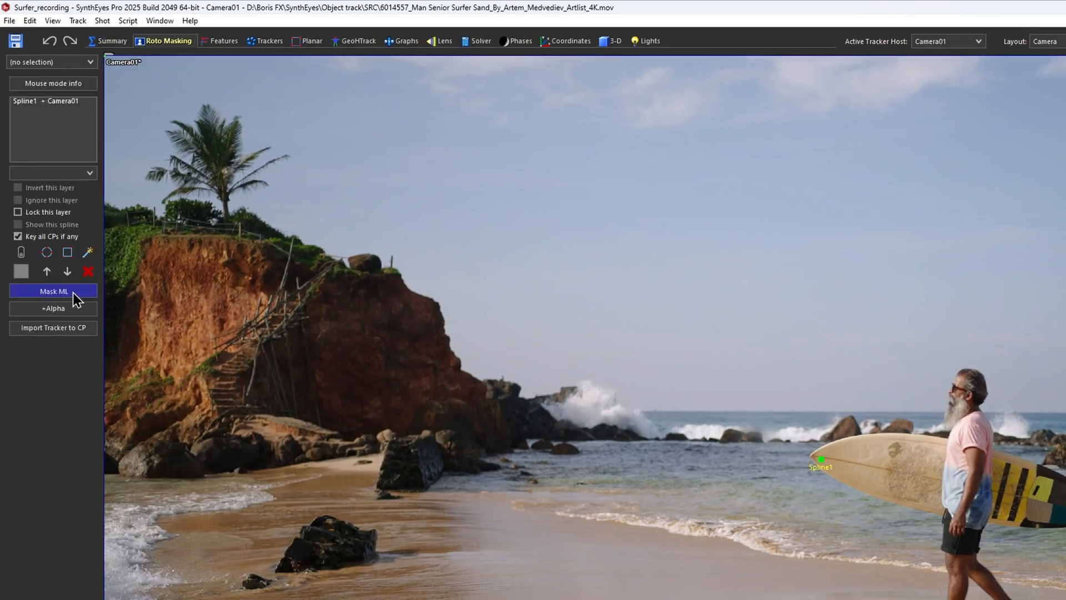
{"action": "left_click", "coordinate": [54, 291]}
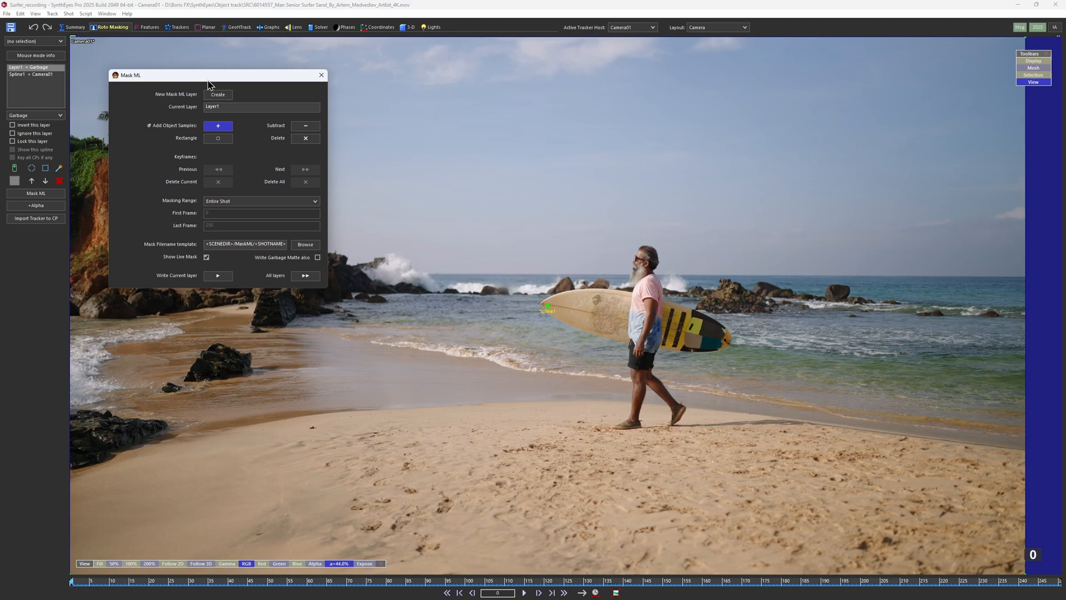
{"action": "mouse_move", "coordinate": [644, 349]}
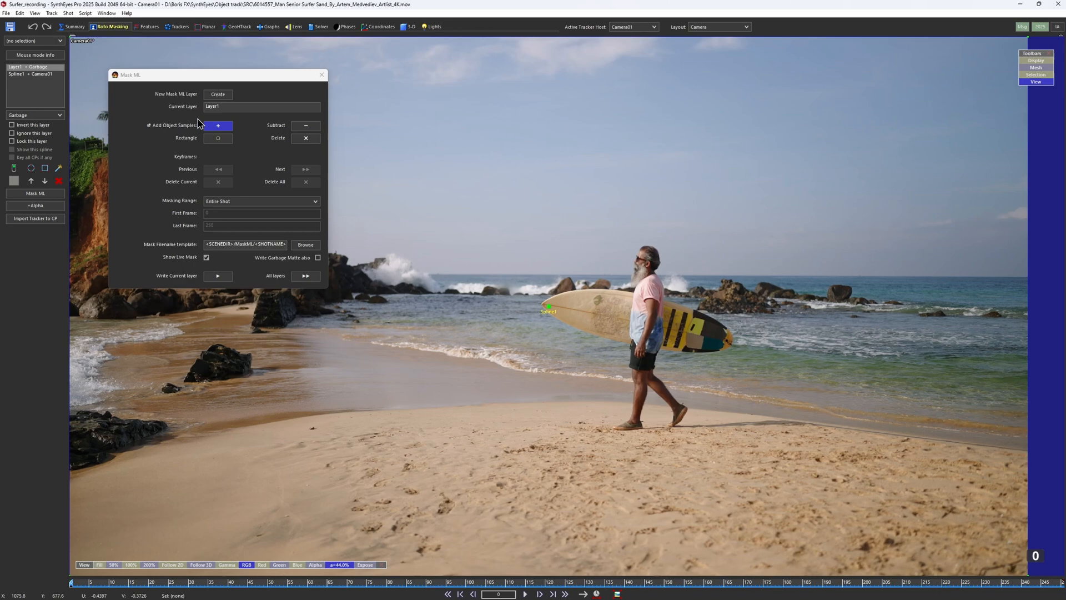
{"action": "type", "text": "Man"}
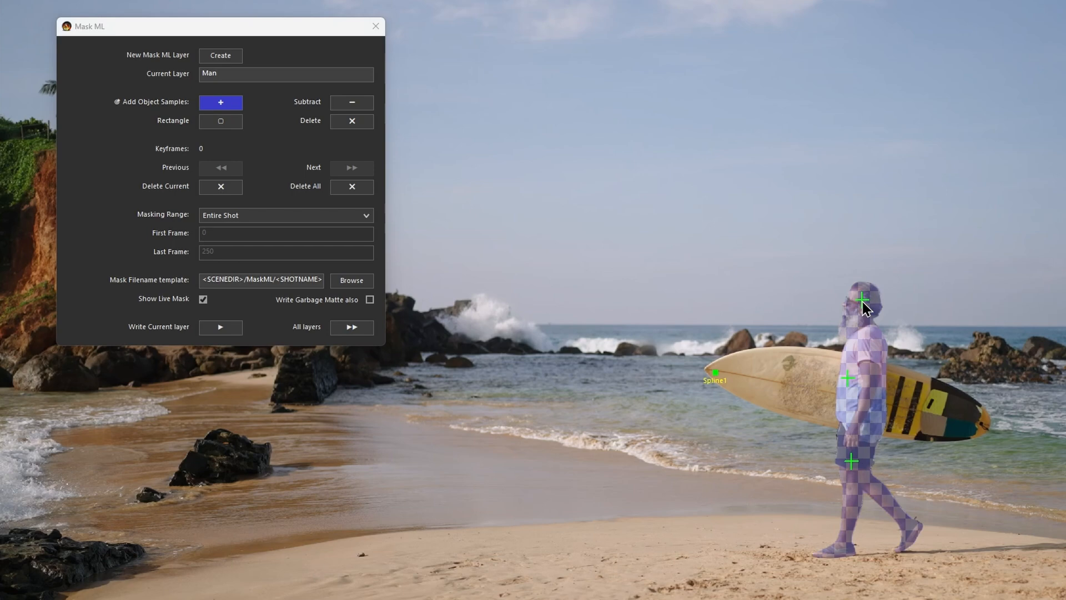
{"action": "mouse_move", "coordinate": [298, 151]}
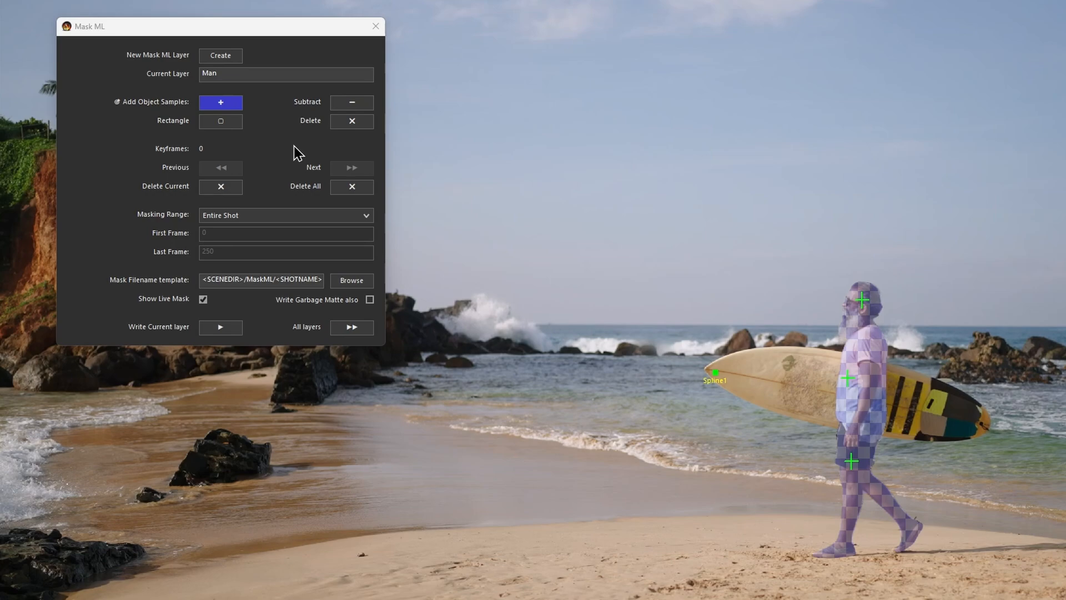
Create a second mask layer for the ocean, toggling subtract/add samples as needed
{"action": "left_click", "coordinate": [220, 56]}
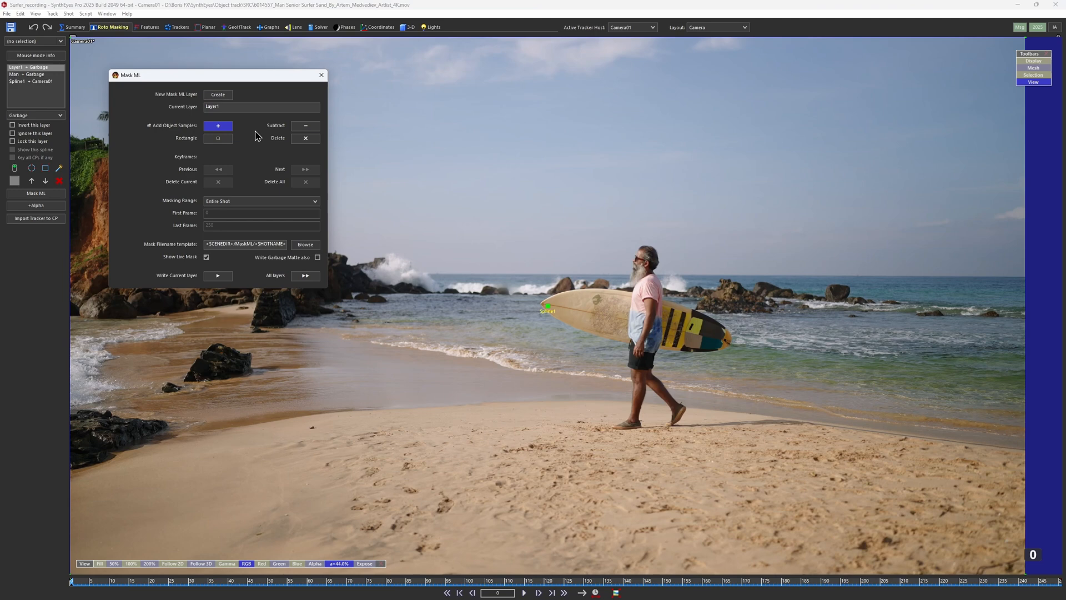
{"action": "mouse_move", "coordinate": [781, 367]}
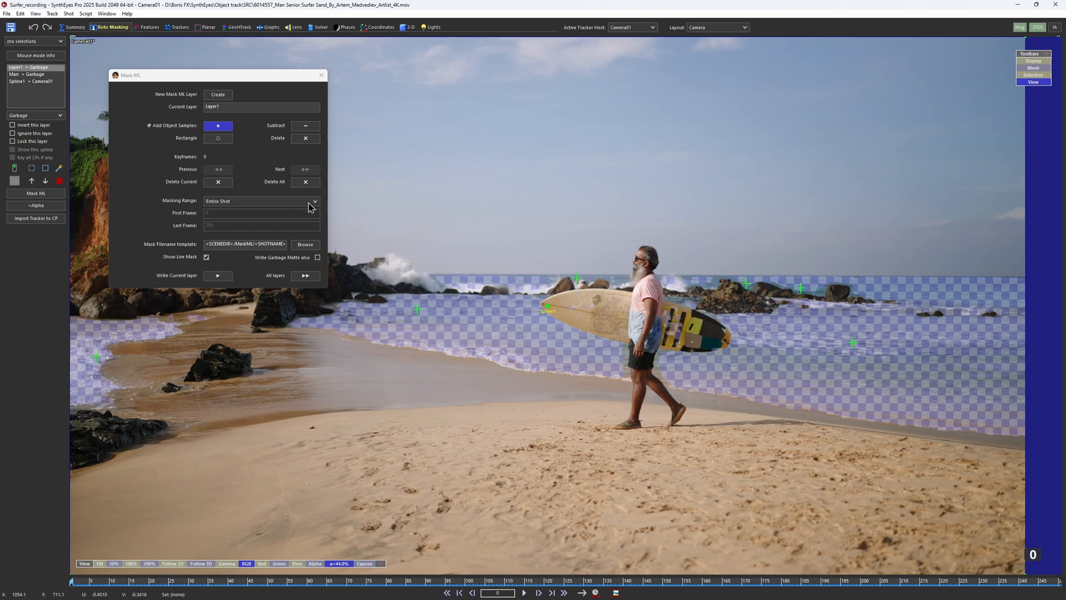
{"action": "left_click", "coordinate": [306, 126]}
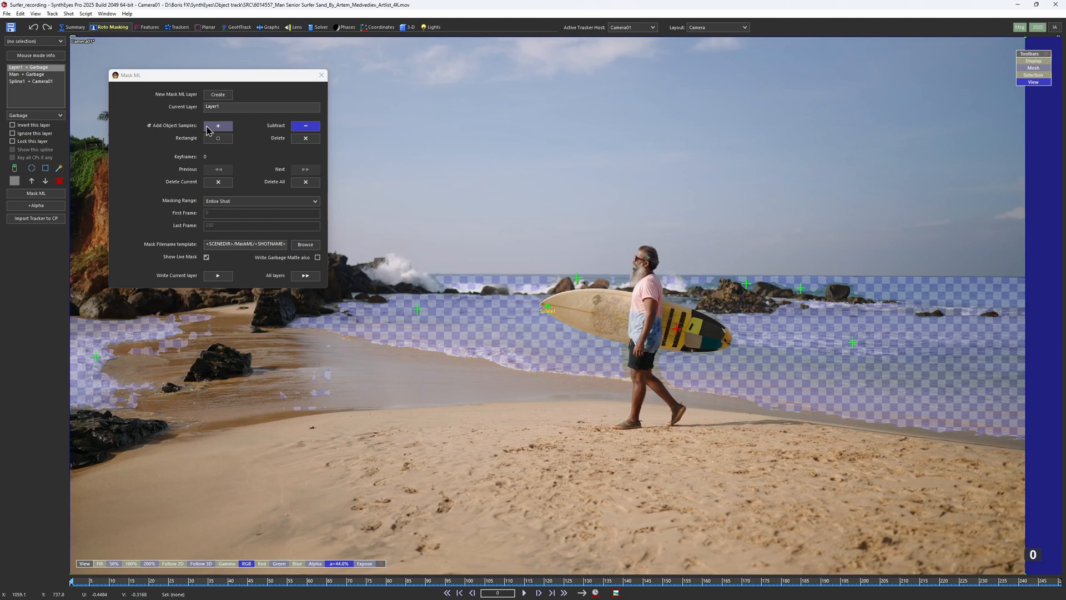
{"action": "left_click", "coordinate": [218, 125]}
{"action": "type", "text": "Ocean"}
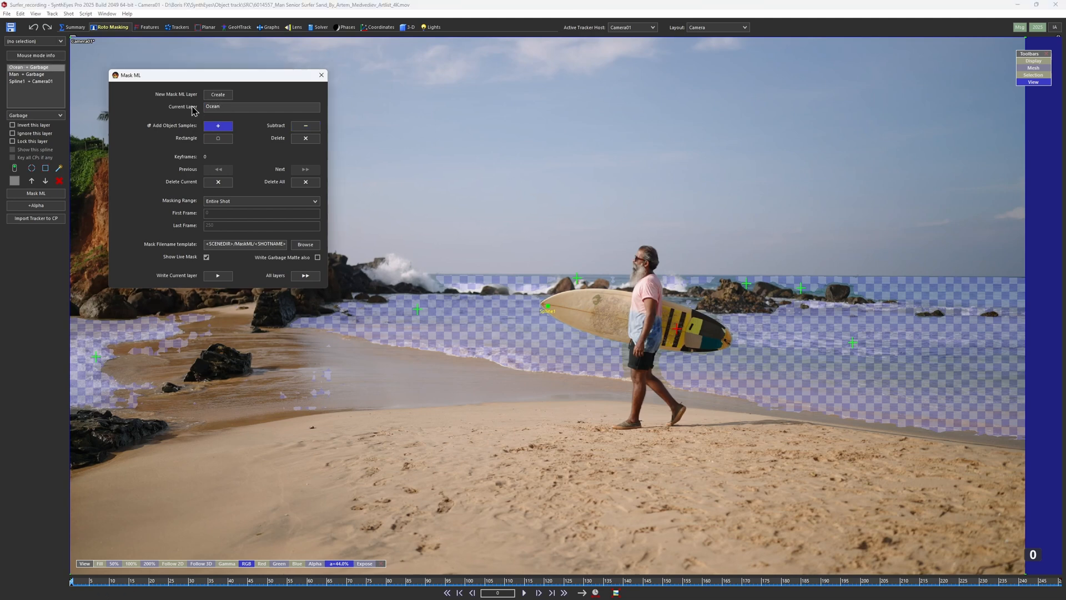
{"action": "left_click", "coordinate": [260, 107]}
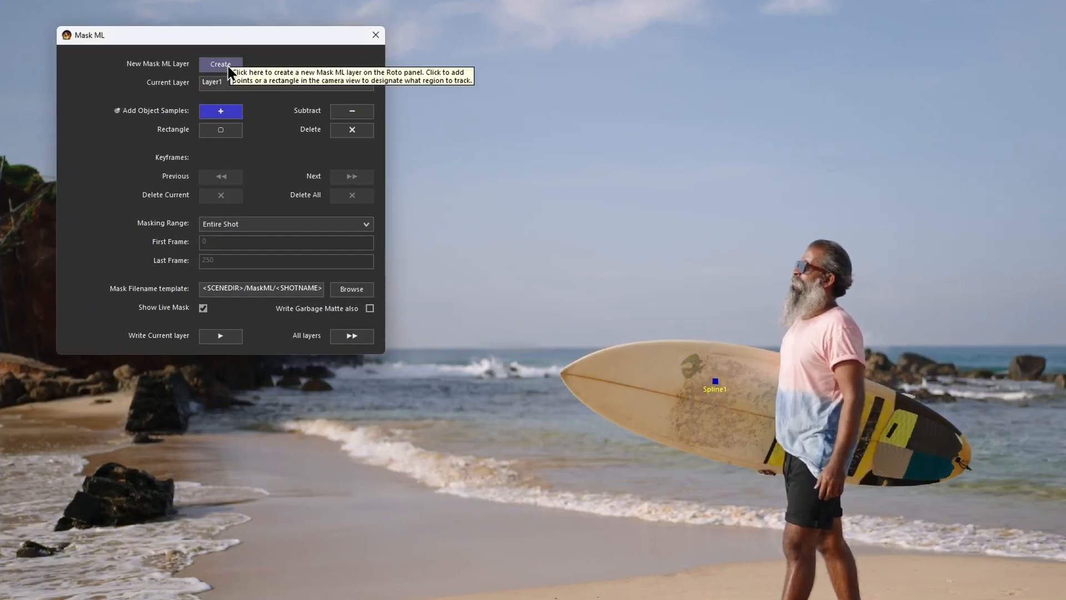
{"action": "mouse_move", "coordinate": [556, 289]}
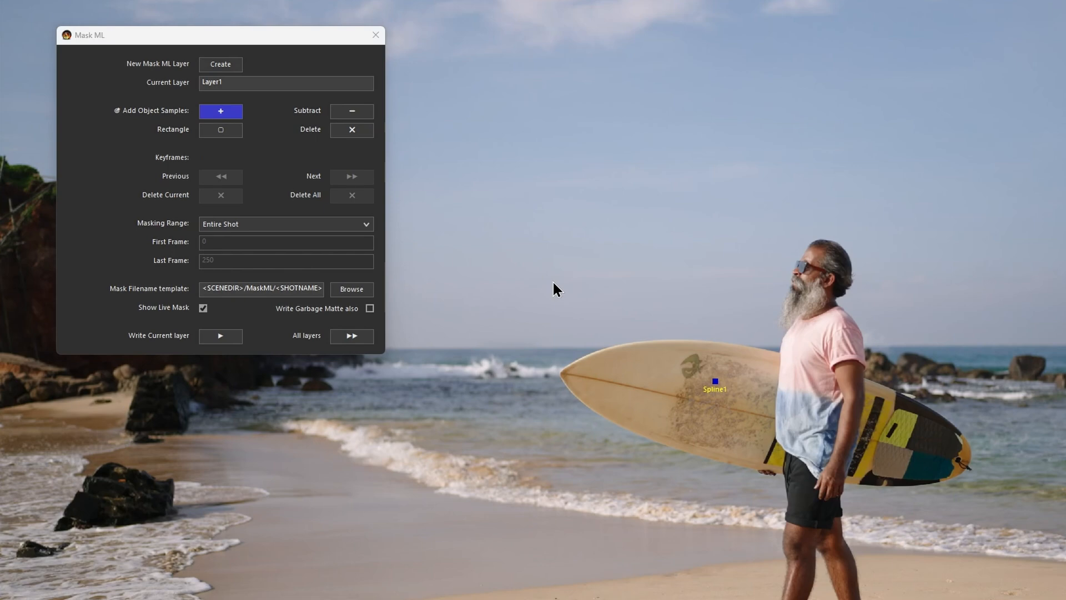
{"action": "mouse_move", "coordinate": [568, 329]}
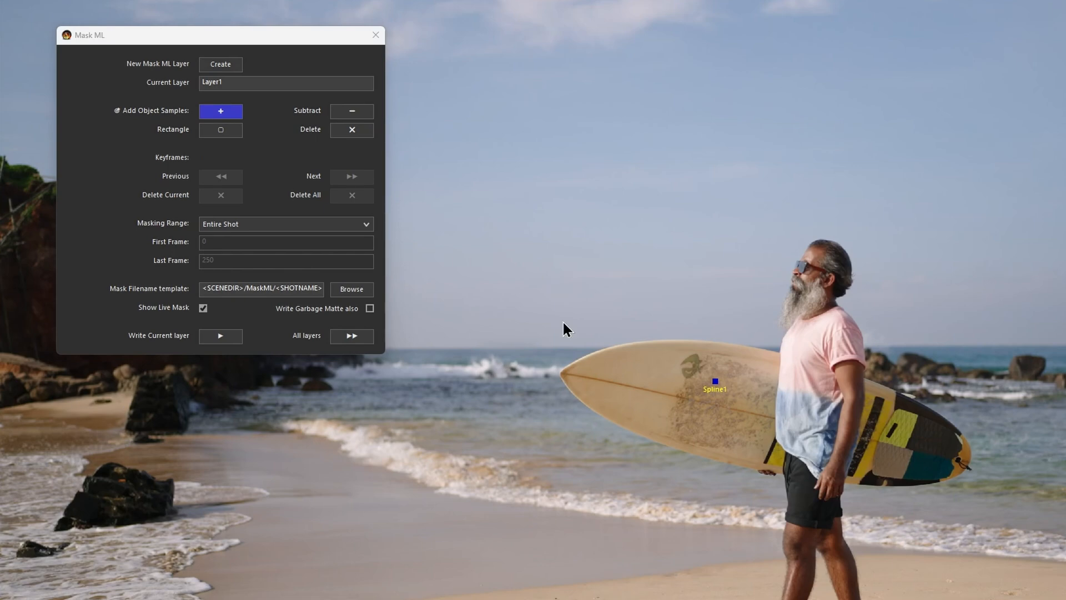
{"action": "mouse_move", "coordinate": [557, 286]}
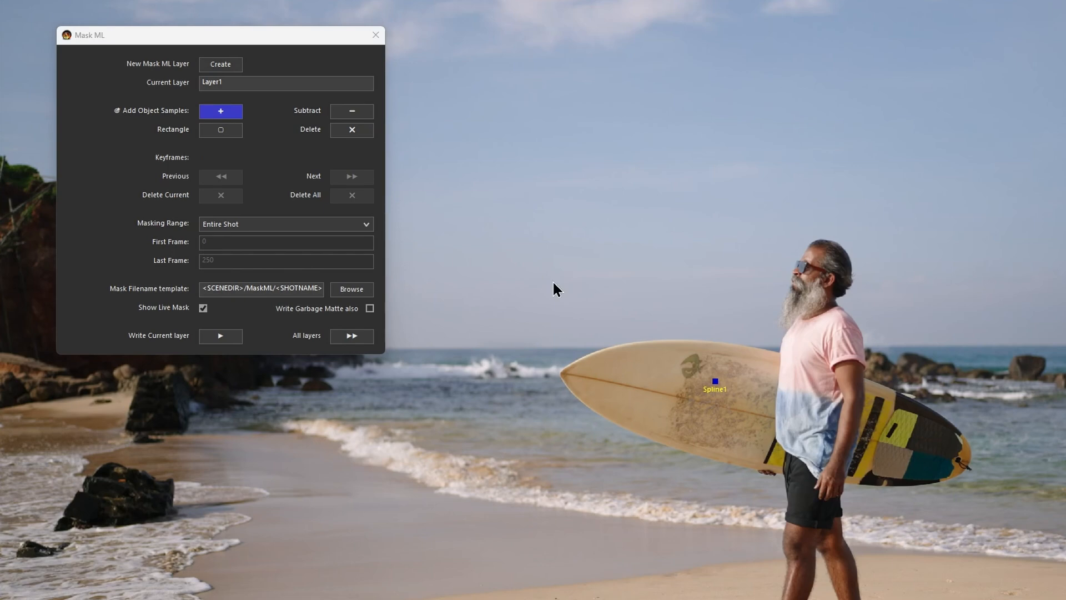
{"action": "mouse_move", "coordinate": [682, 447]}
{"action": "type", "text": "Surf"}
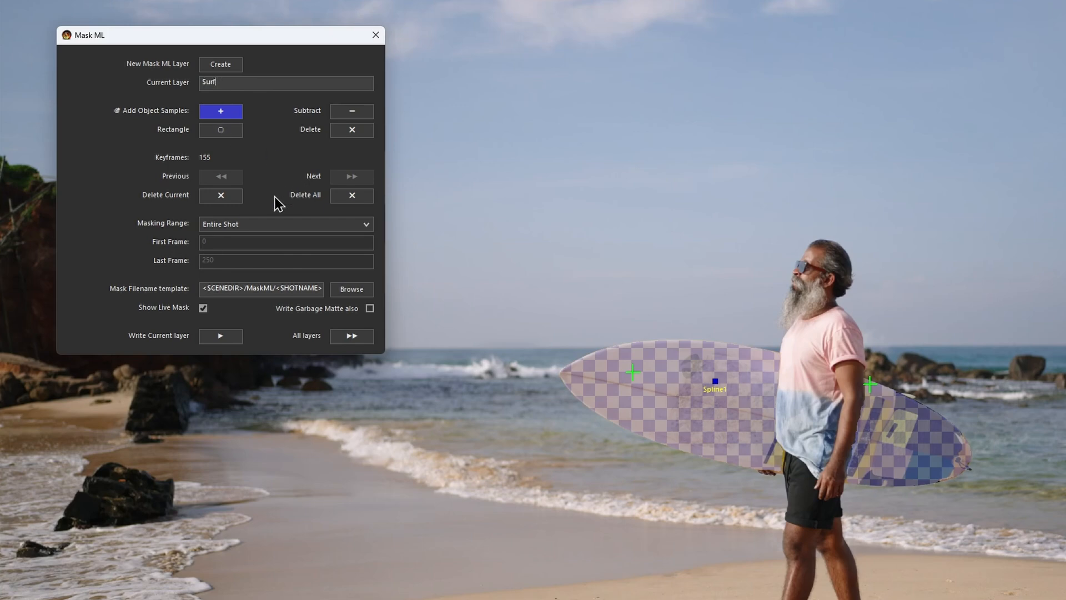
Write out the masks for all layers including the new Surf layer
{"action": "left_click", "coordinate": [352, 336]}
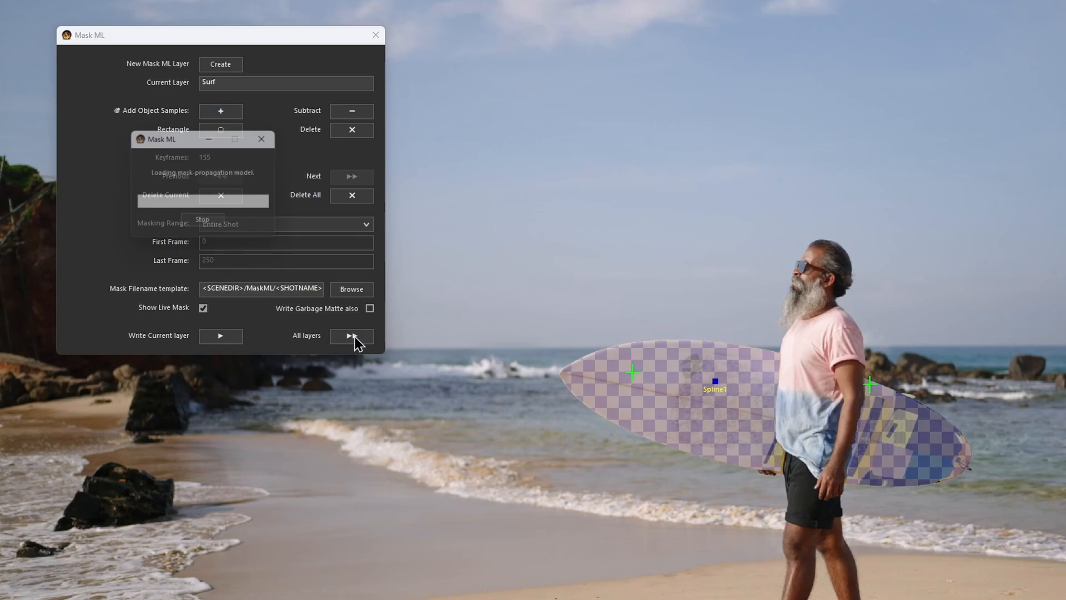
{"action": "left_click", "coordinate": [352, 336]}
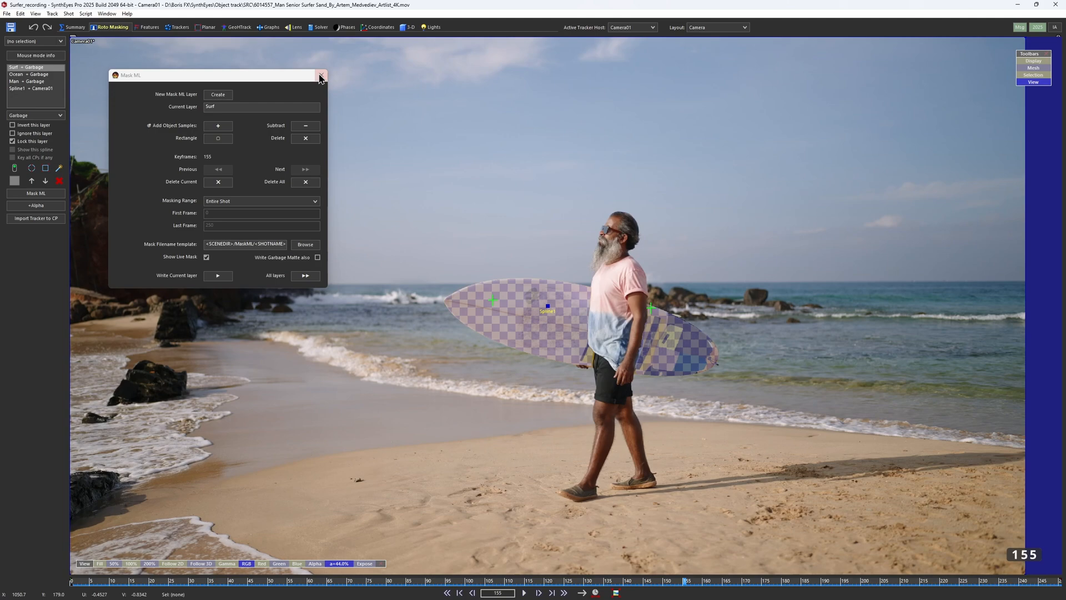
Close Mask ML and set Object01 as the active tracker host for feature work
{"action": "left_click", "coordinate": [320, 74]}
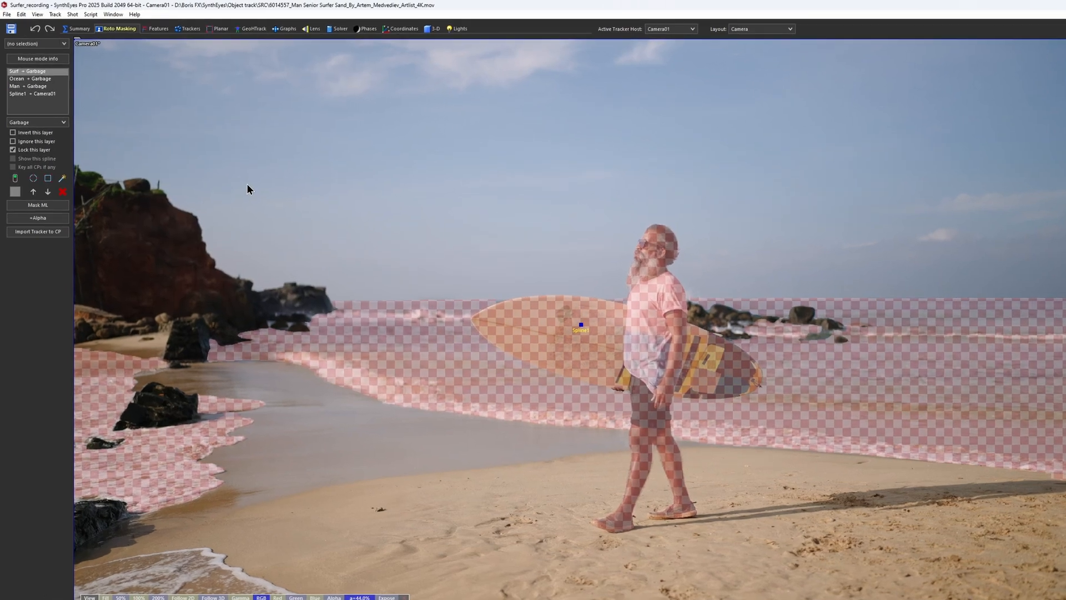
{"action": "left_click", "coordinate": [73, 14]}
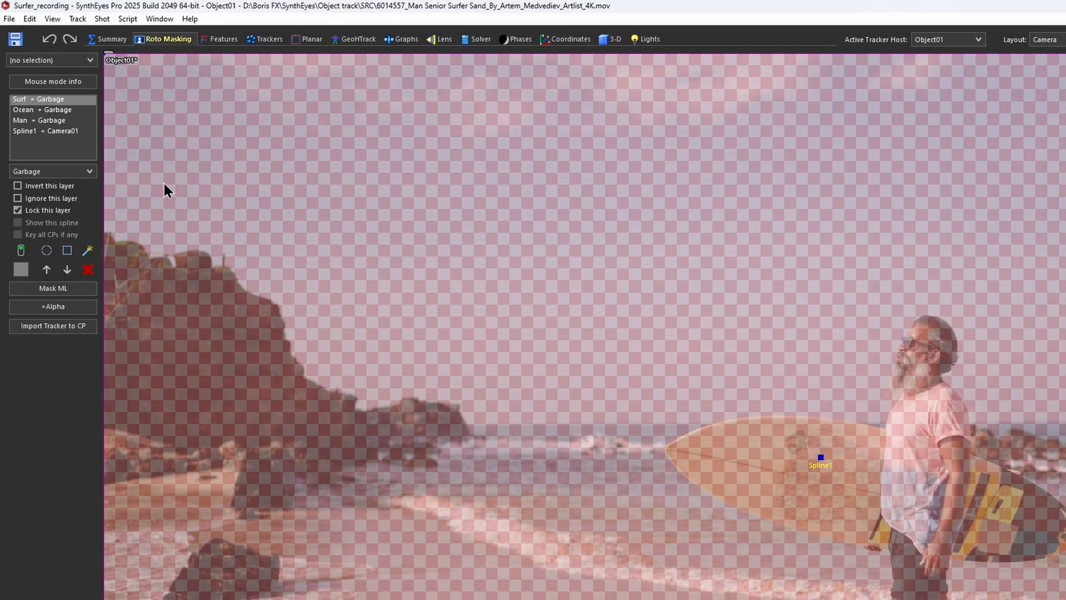
{"action": "left_click", "coordinate": [52, 172]}
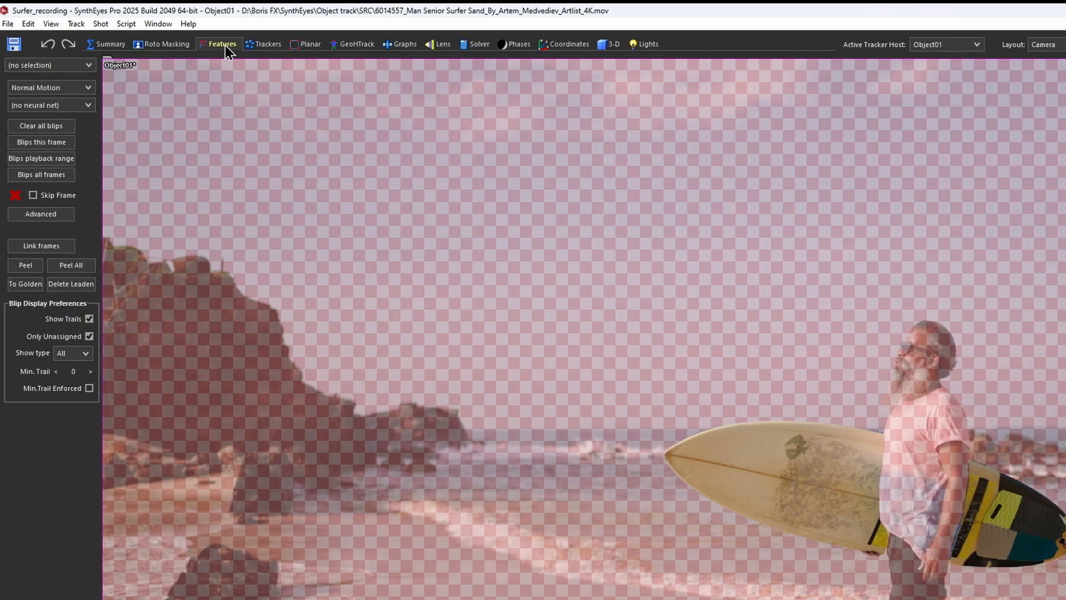
{"action": "mouse_move", "coordinate": [222, 44]}
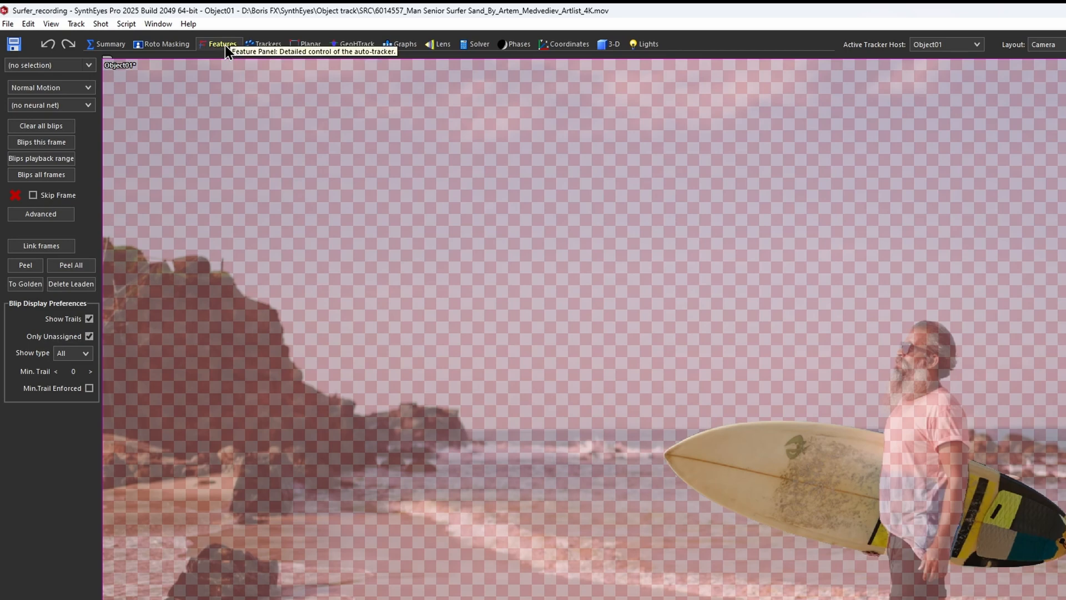
{"action": "mouse_move", "coordinate": [133, 223]}
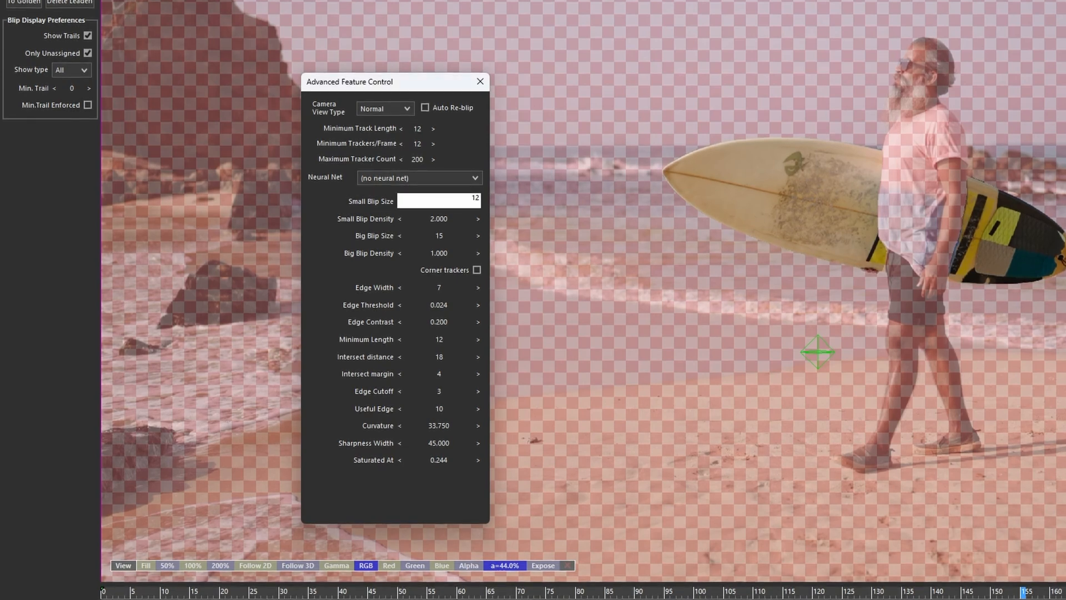
Set Big Blip Size to 24 in Advanced Feature Control
{"action": "left_click", "coordinate": [439, 235]}
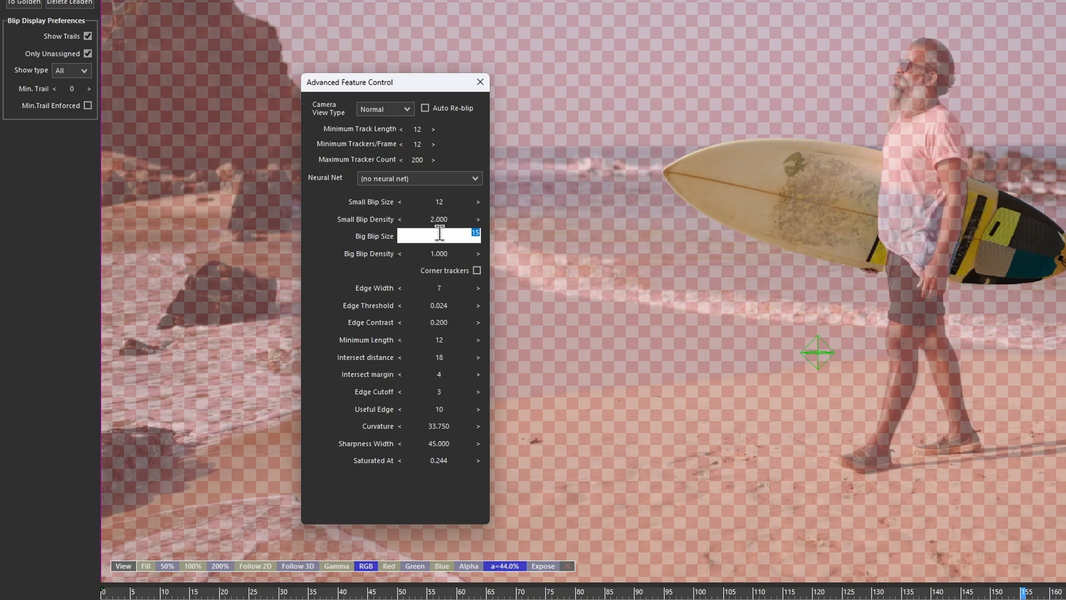
{"action": "type", "text": "24"}
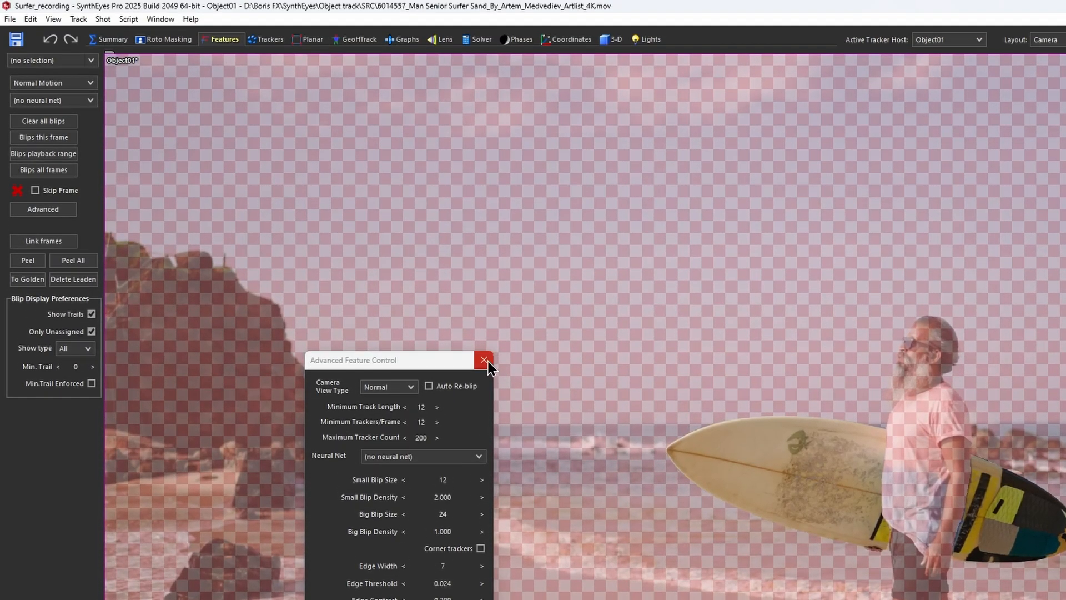
Run Blips all frames and Peel All to create surfboard trackers, then return to frame one
{"action": "left_click", "coordinate": [484, 360]}
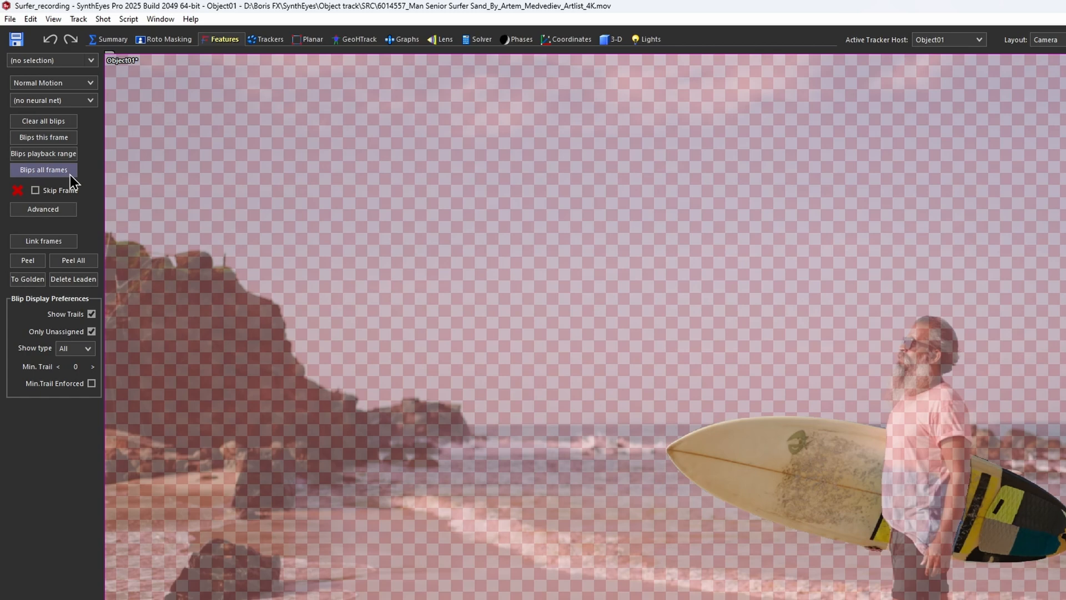
{"action": "left_click", "coordinate": [44, 169]}
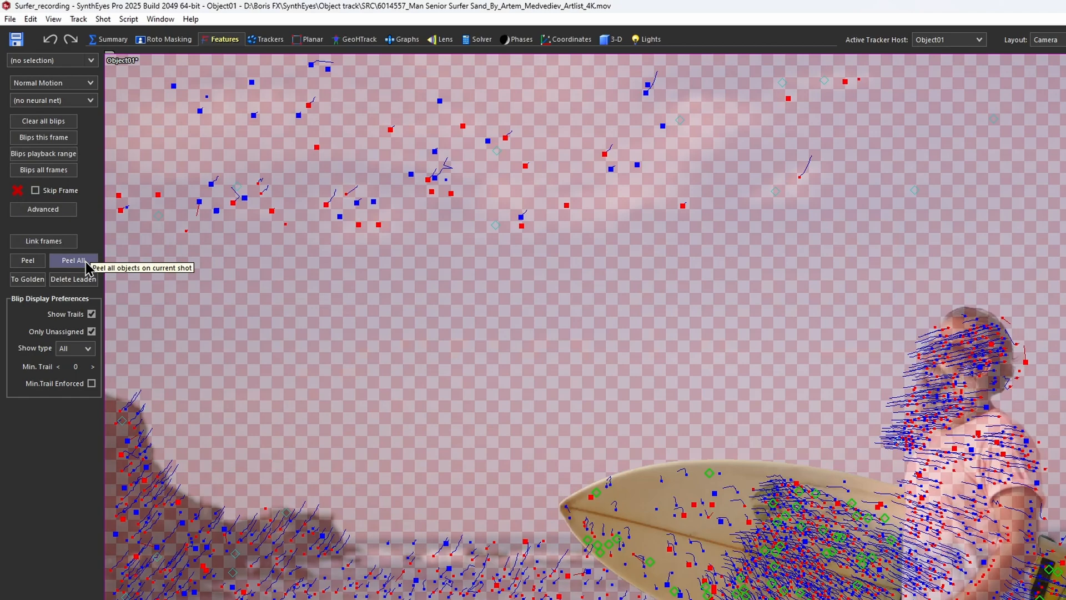
{"action": "left_click", "coordinate": [74, 260]}
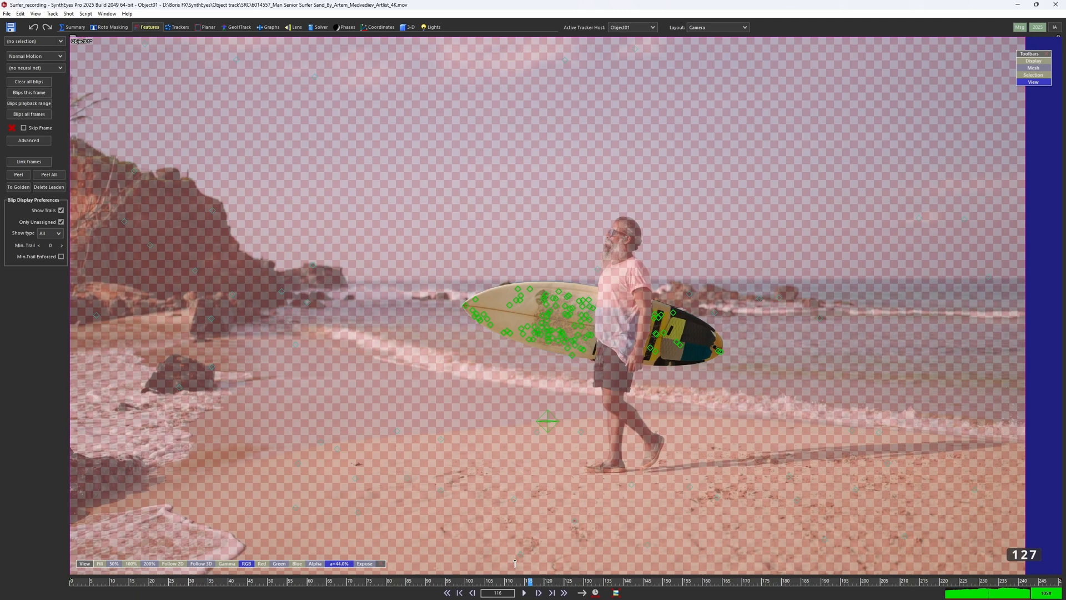
{"action": "left_click", "coordinate": [447, 593]}
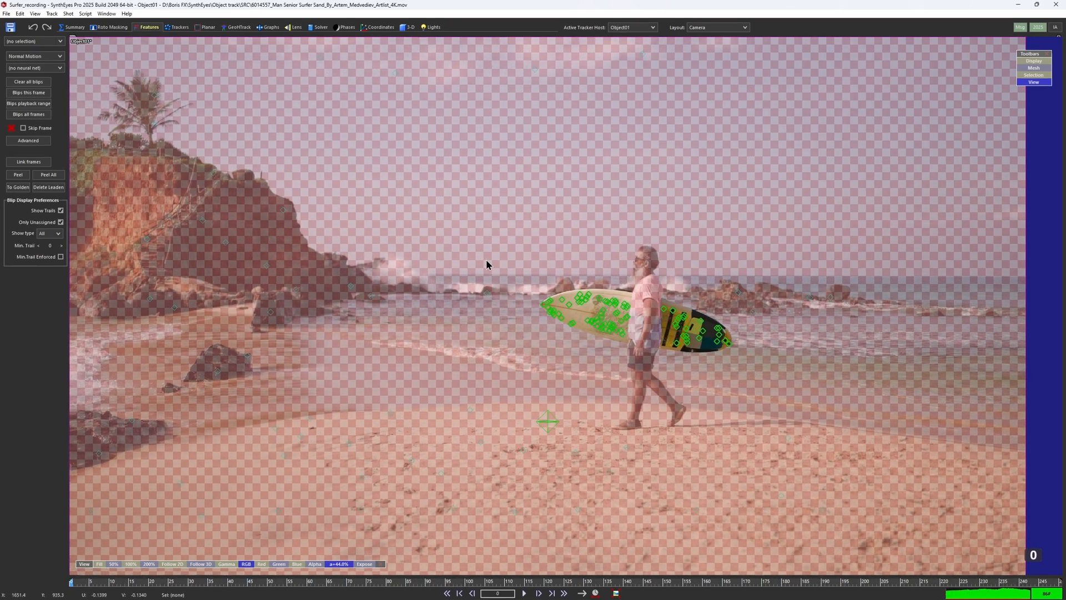
{"action": "left_click", "coordinate": [629, 26]}
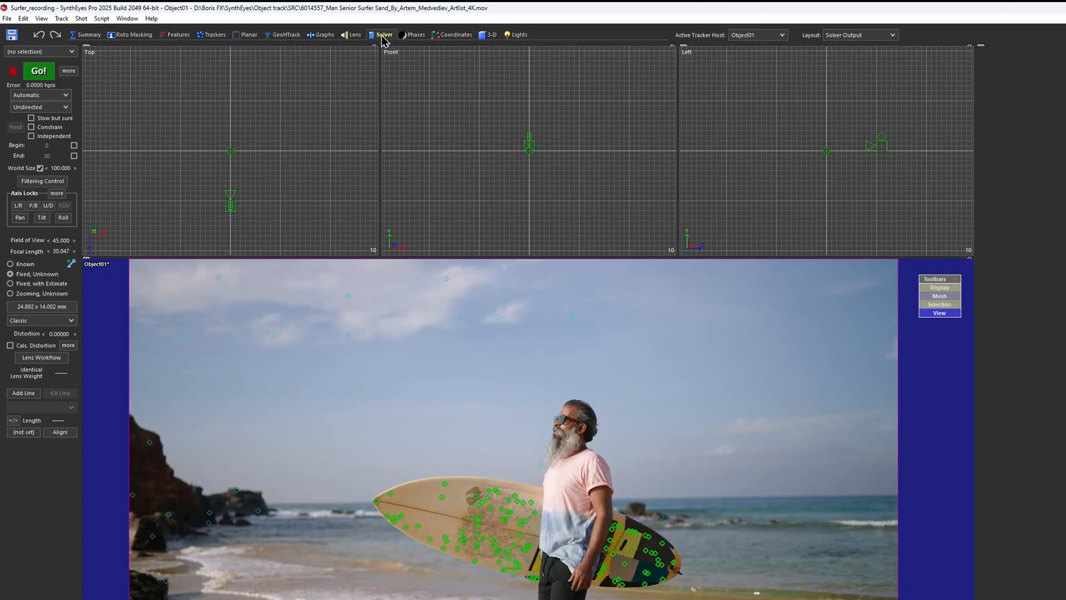
{"action": "mouse_move", "coordinate": [383, 35]}
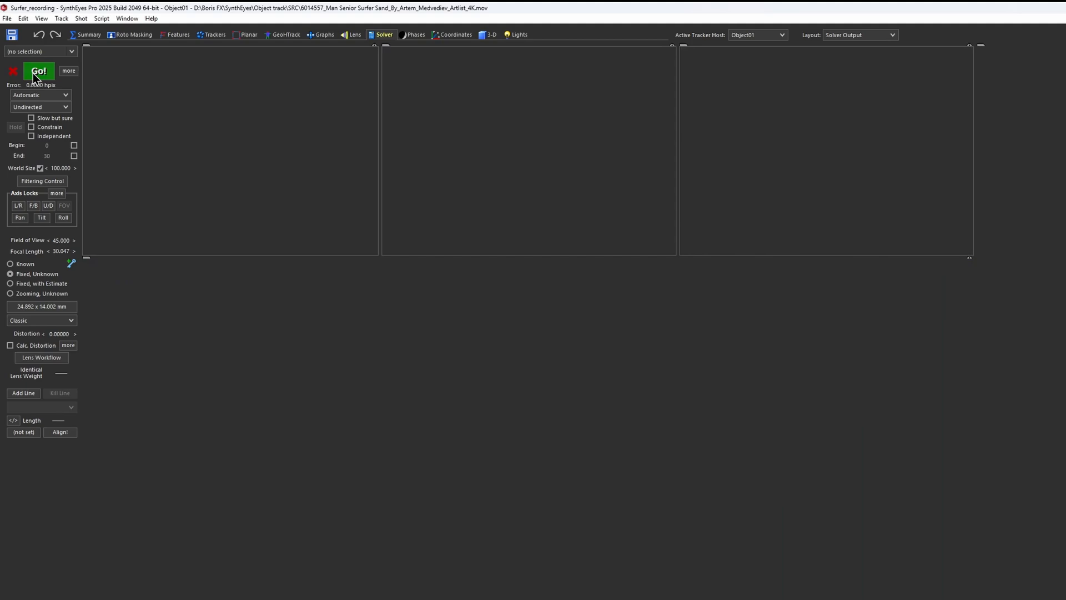
Solve the camera and object tracks with Go! and play back the solved shot
{"action": "left_click", "coordinate": [38, 71]}
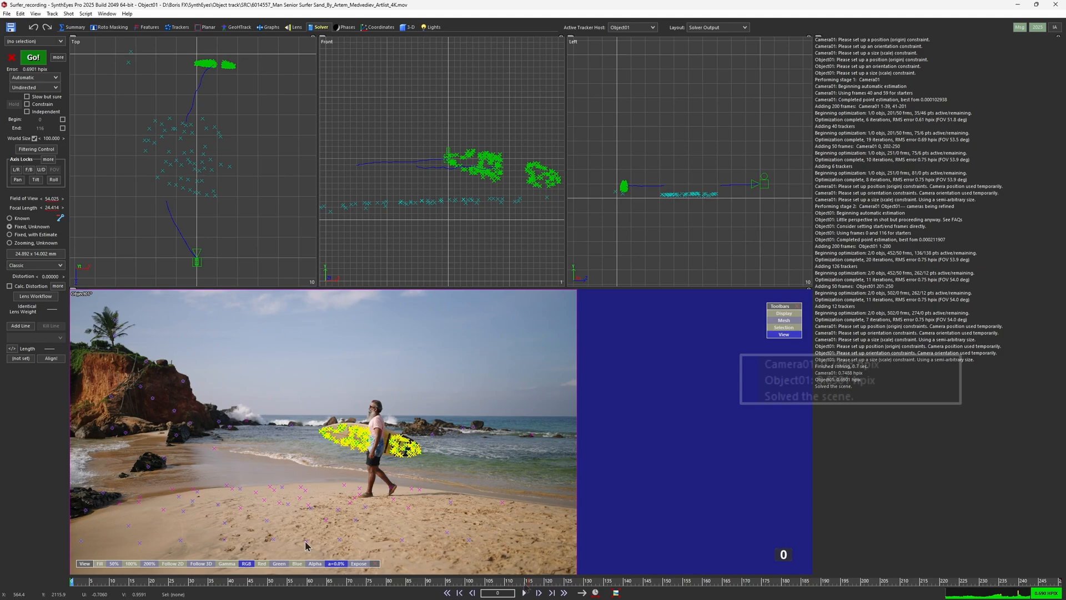
{"action": "left_click", "coordinate": [523, 592]}
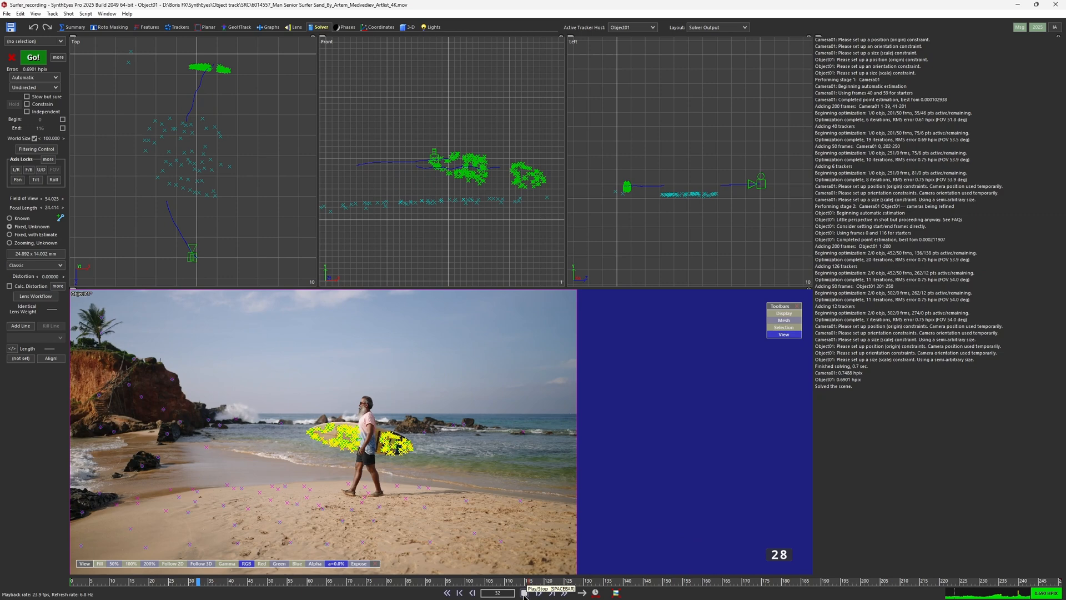
{"action": "left_click", "coordinate": [523, 592]}
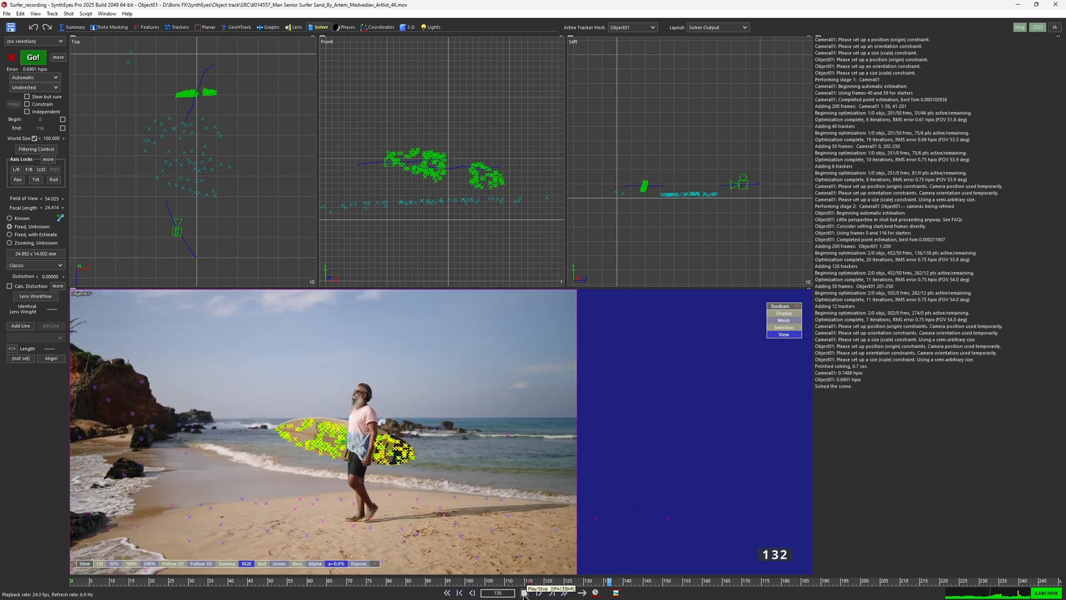
{"action": "left_click", "coordinate": [523, 592]}
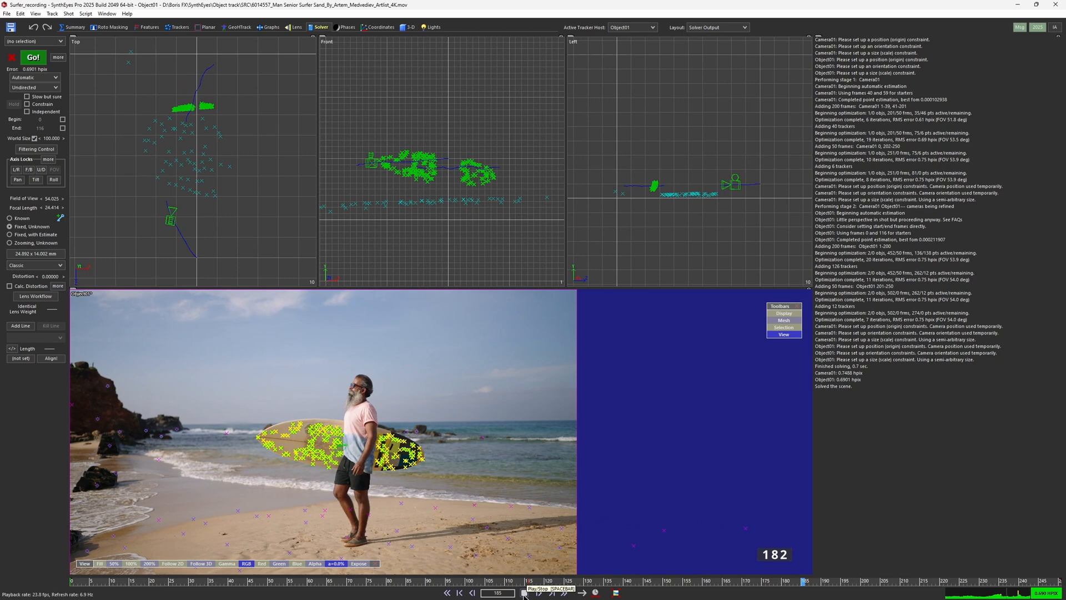
{"action": "left_click", "coordinate": [524, 592]}
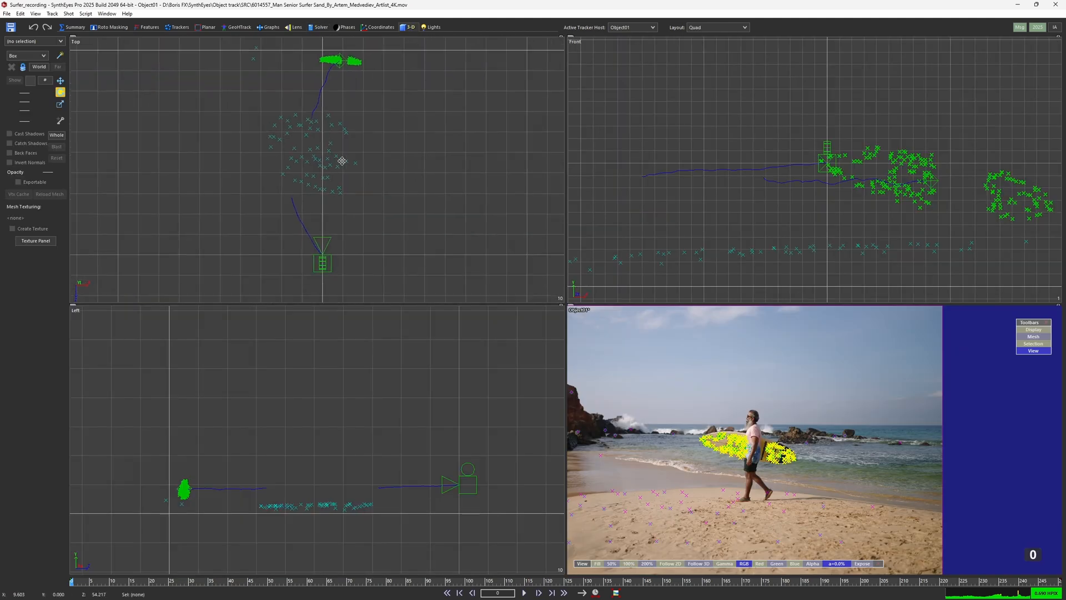
{"action": "mouse_move", "coordinate": [670, 433]}
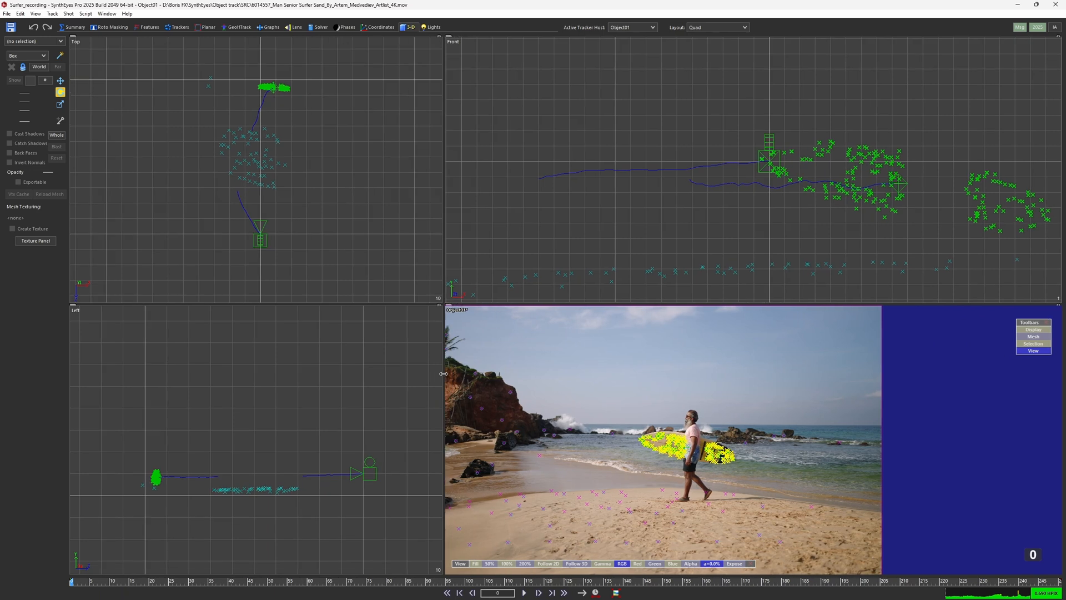
{"action": "mouse_move", "coordinate": [457, 385]}
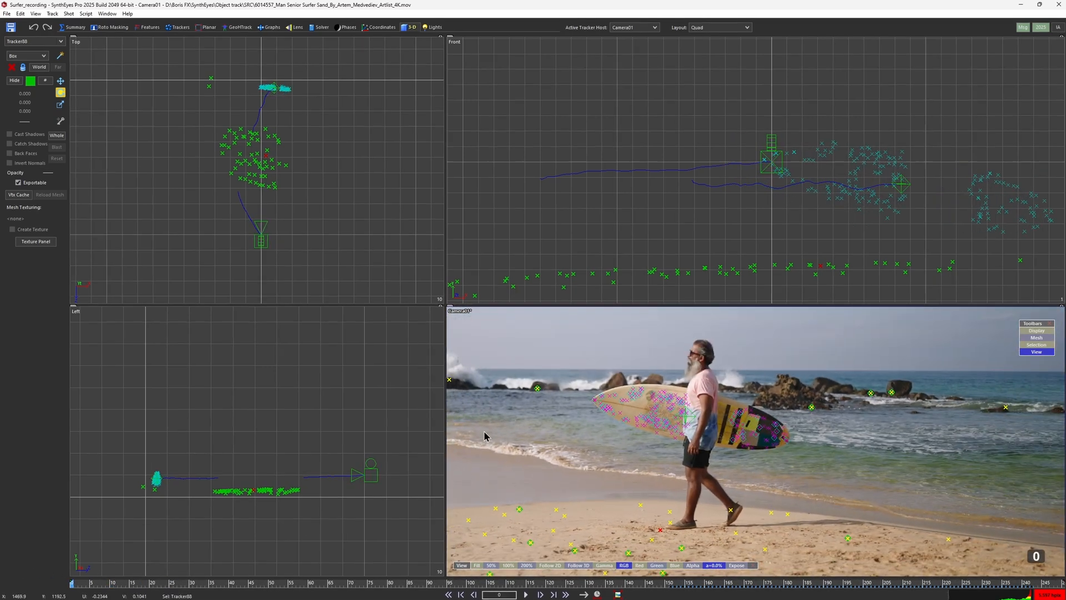
Colour a beach camera tracker orange and scrub frames to inspect it
{"action": "left_click", "coordinate": [32, 80]}
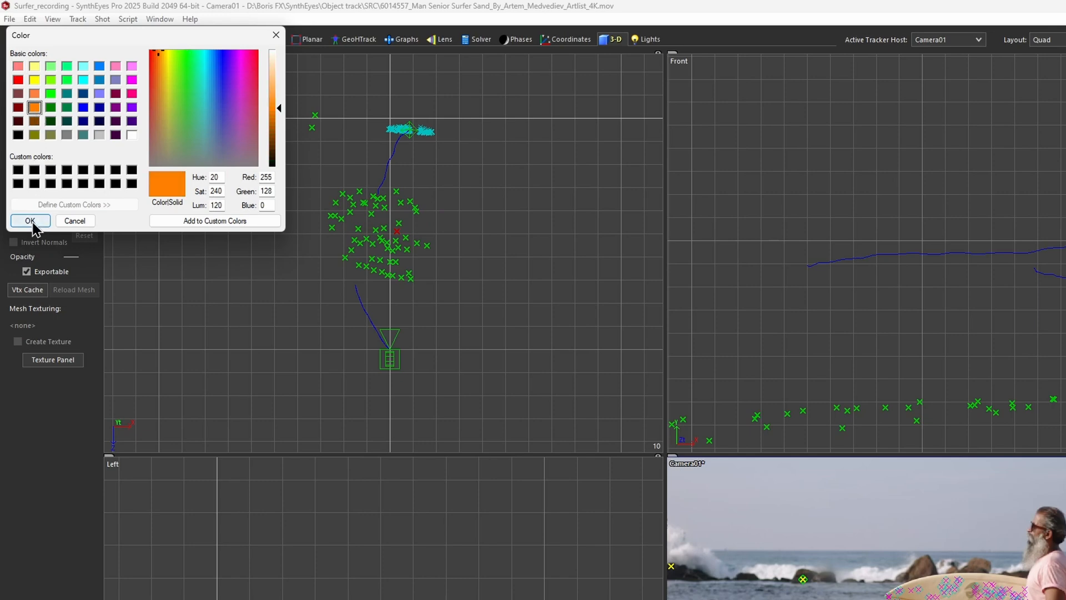
{"action": "left_click", "coordinate": [30, 220]}
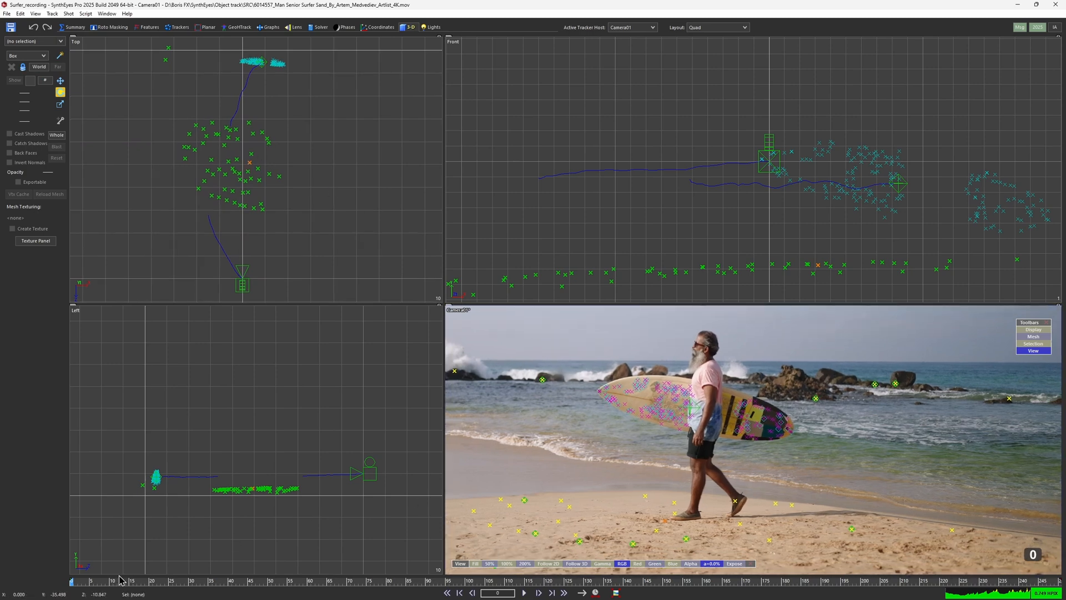
{"action": "left_click", "coordinate": [523, 593]}
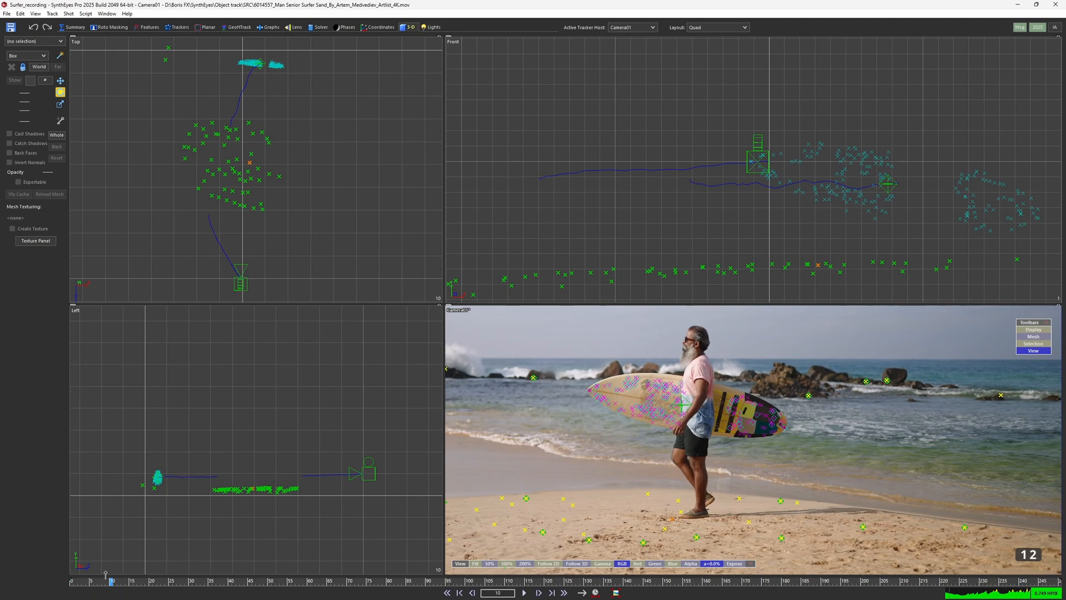
{"action": "left_click", "coordinate": [537, 592]}
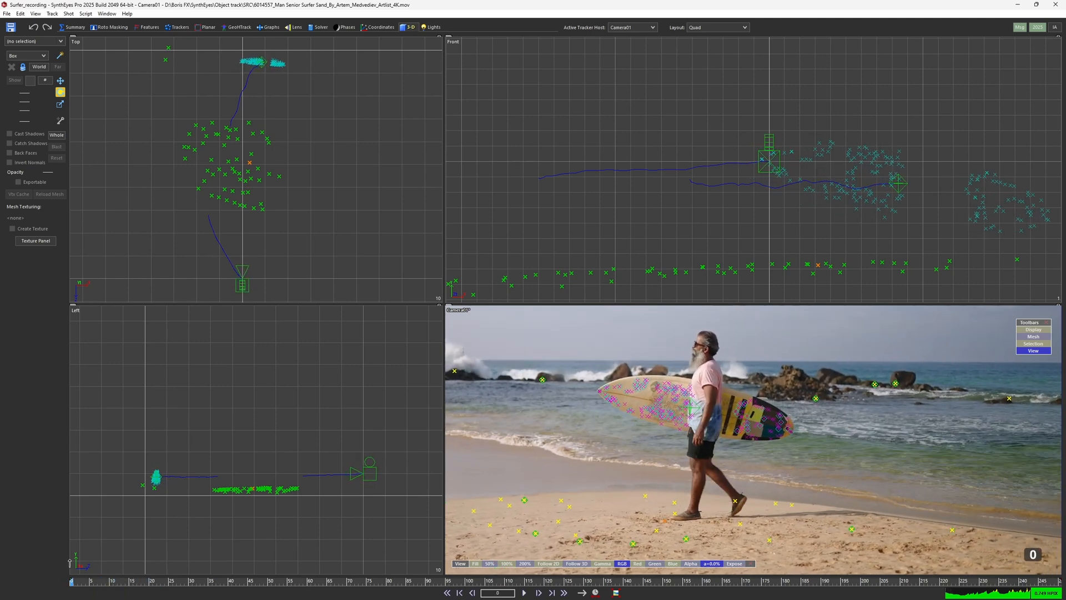
{"action": "left_click", "coordinate": [524, 593]}
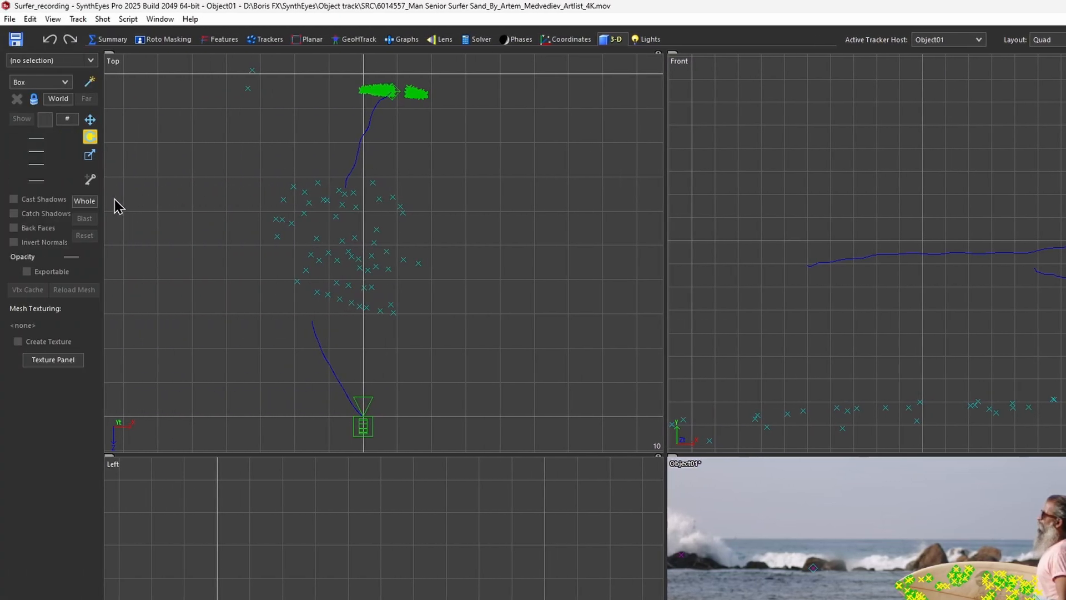
Save the scene as Surfer_recording_v02 and set Camera01 as active tracker host
{"action": "left_click", "coordinate": [392, 92]}
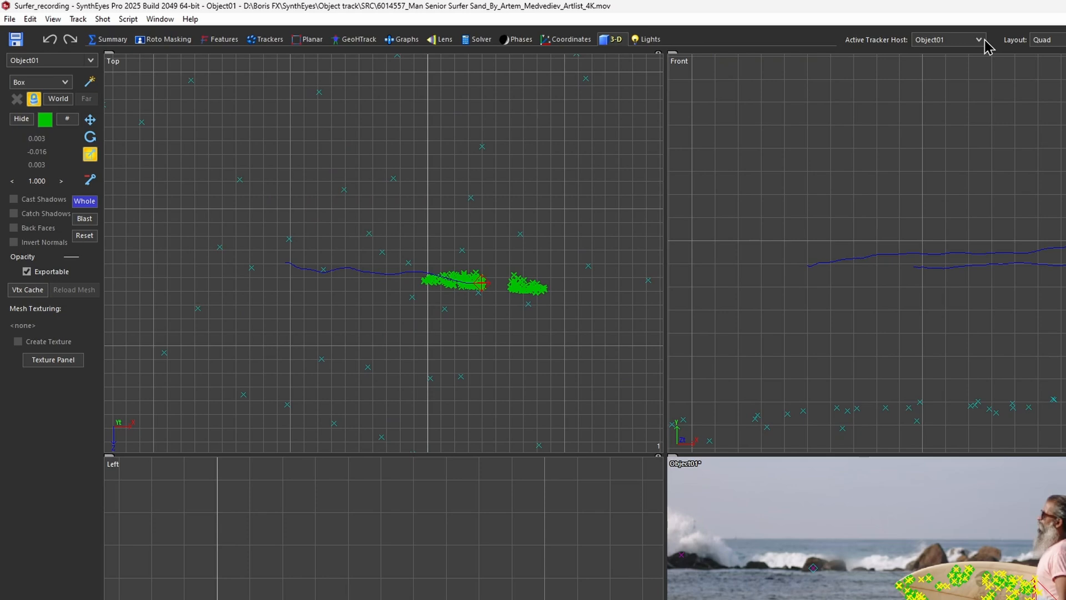
{"action": "left_click", "coordinate": [947, 39]}
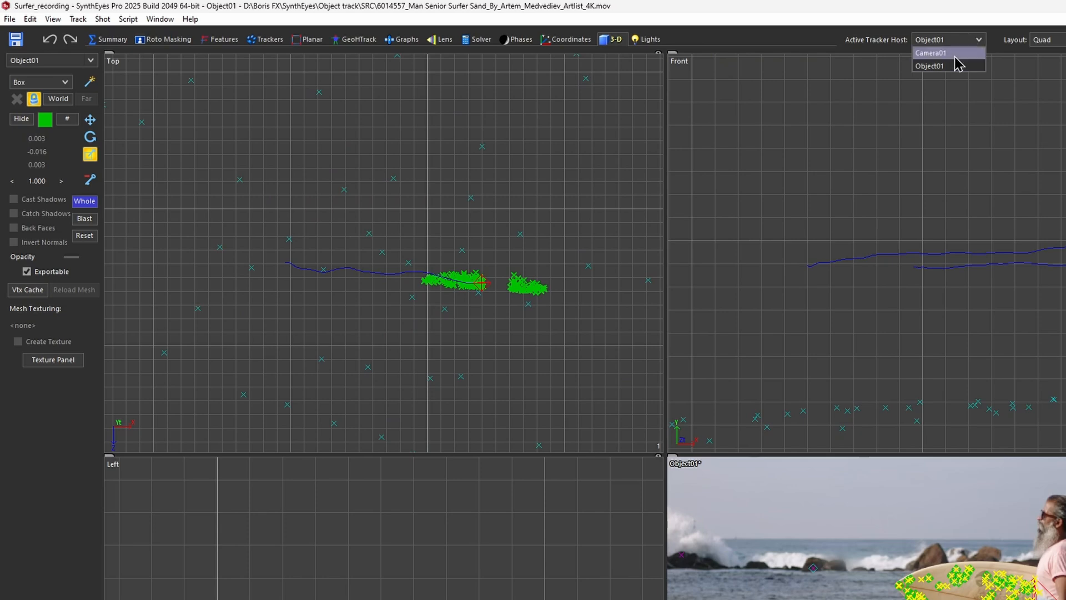
{"action": "left_click", "coordinate": [931, 52]}
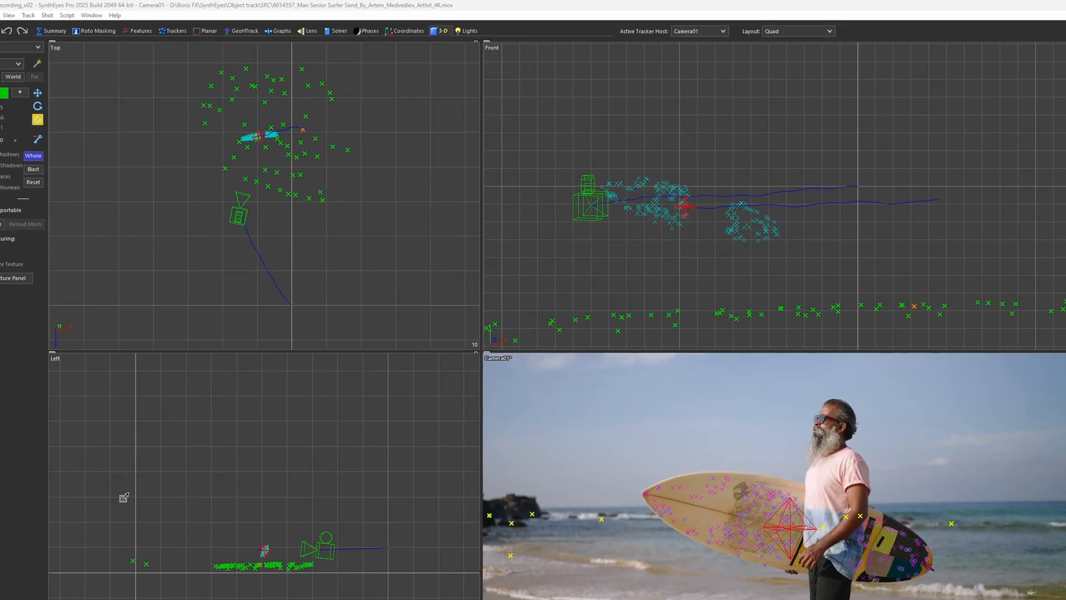
Switch host to Object01 and import surfboard_v02.obj as its mesh
{"action": "left_click", "coordinate": [875, 31]}
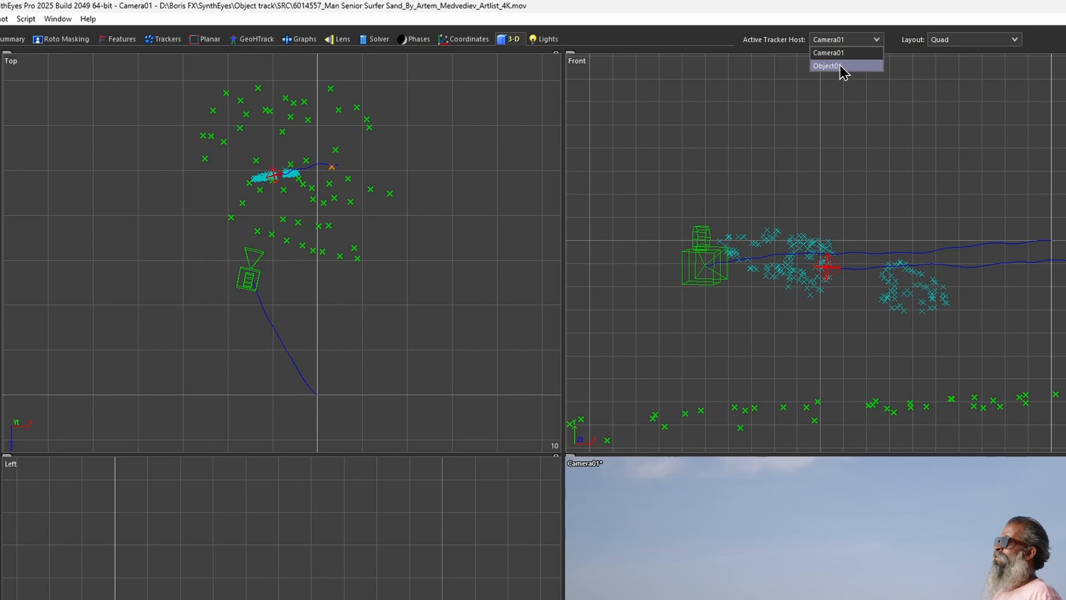
{"action": "left_click", "coordinate": [845, 65]}
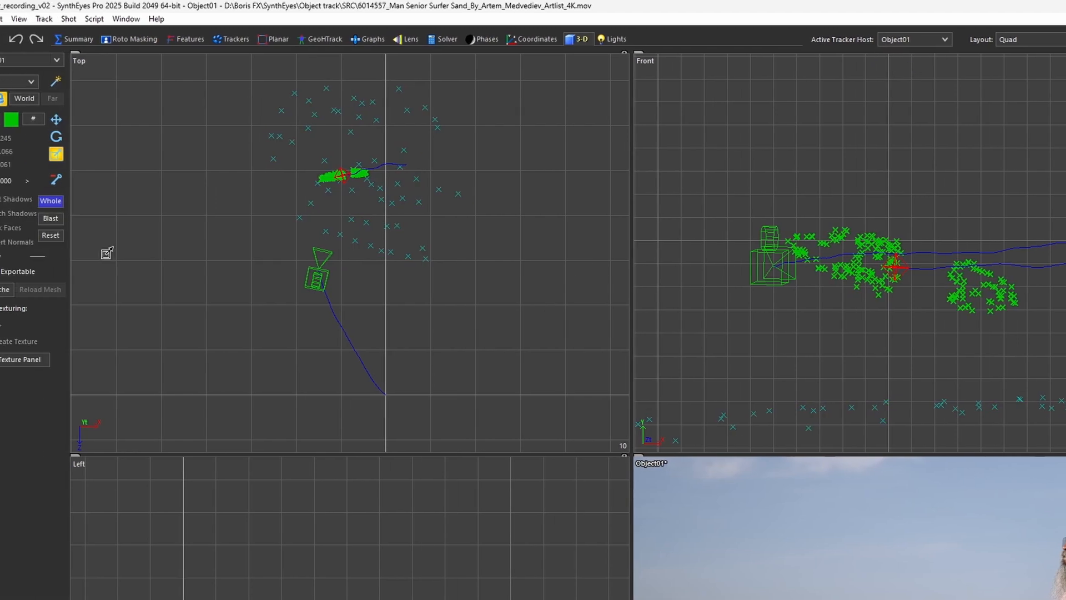
{"action": "left_click", "coordinate": [10, 19]}
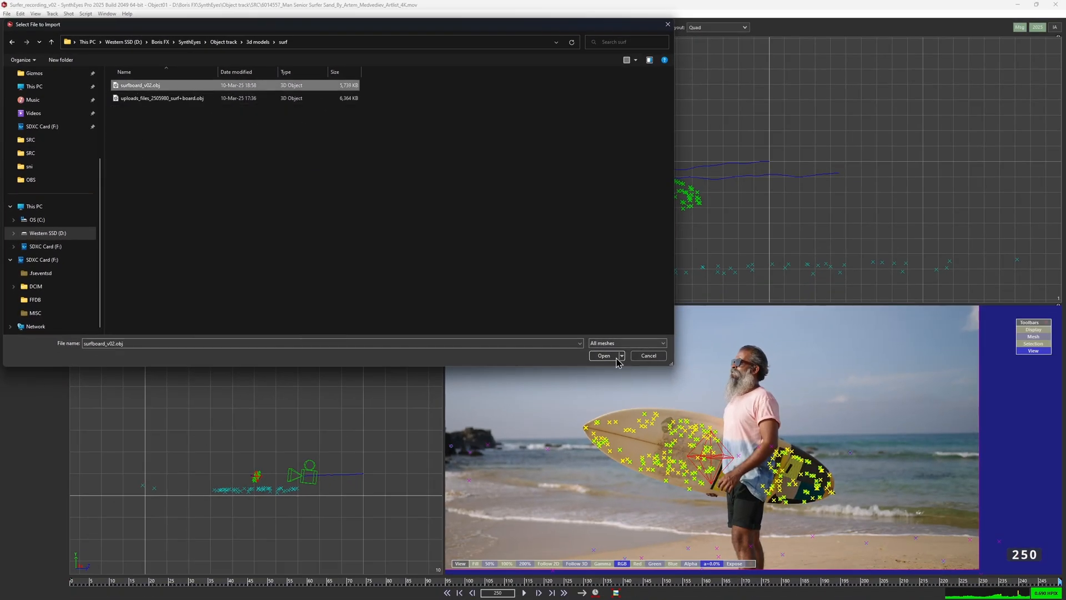
{"action": "left_click", "coordinate": [602, 356]}
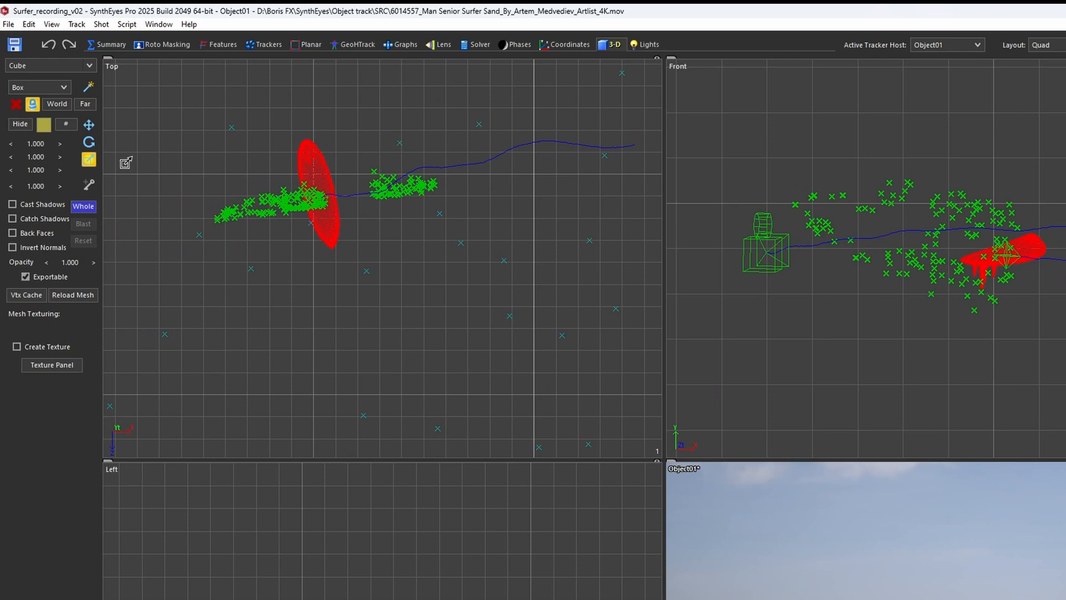
{"action": "mouse_move", "coordinate": [89, 124]}
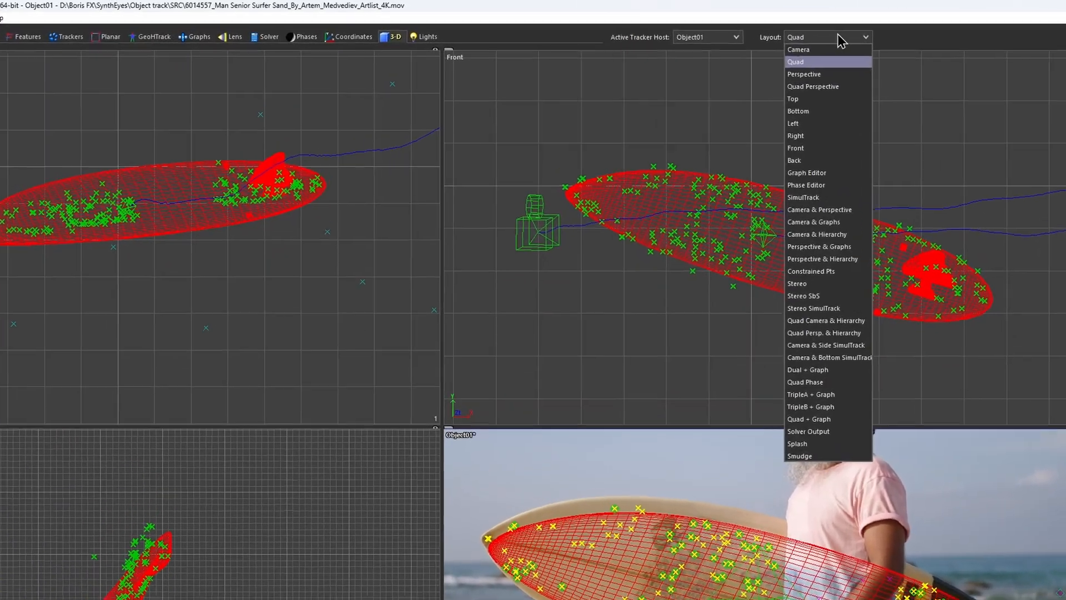
{"action": "mouse_move", "coordinate": [847, 81]}
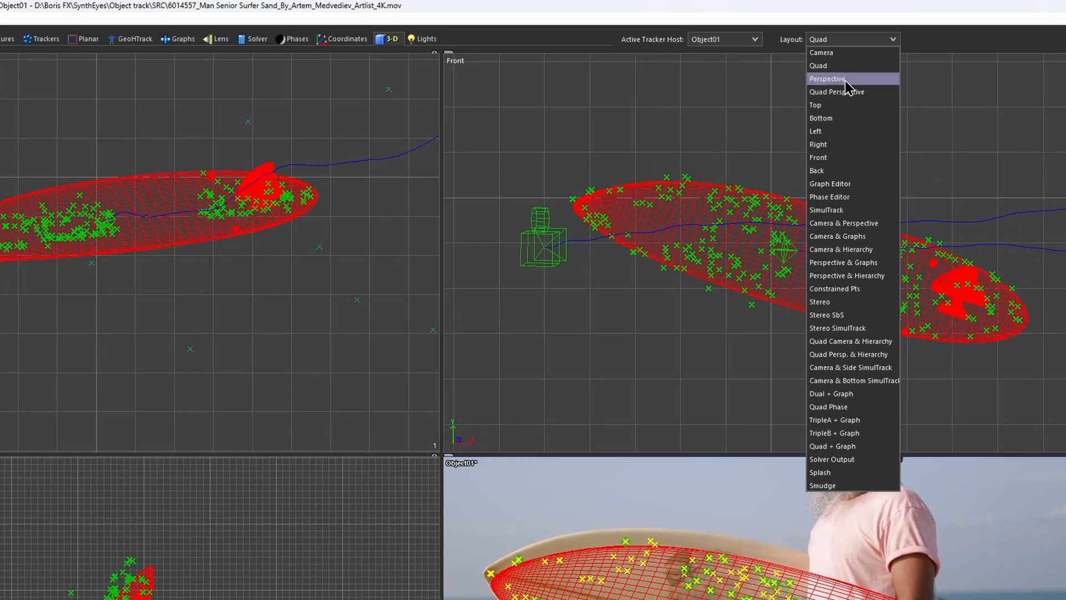
Switch the layout to a single Perspective view for pinning the surfboard mesh
{"action": "left_click", "coordinate": [826, 78]}
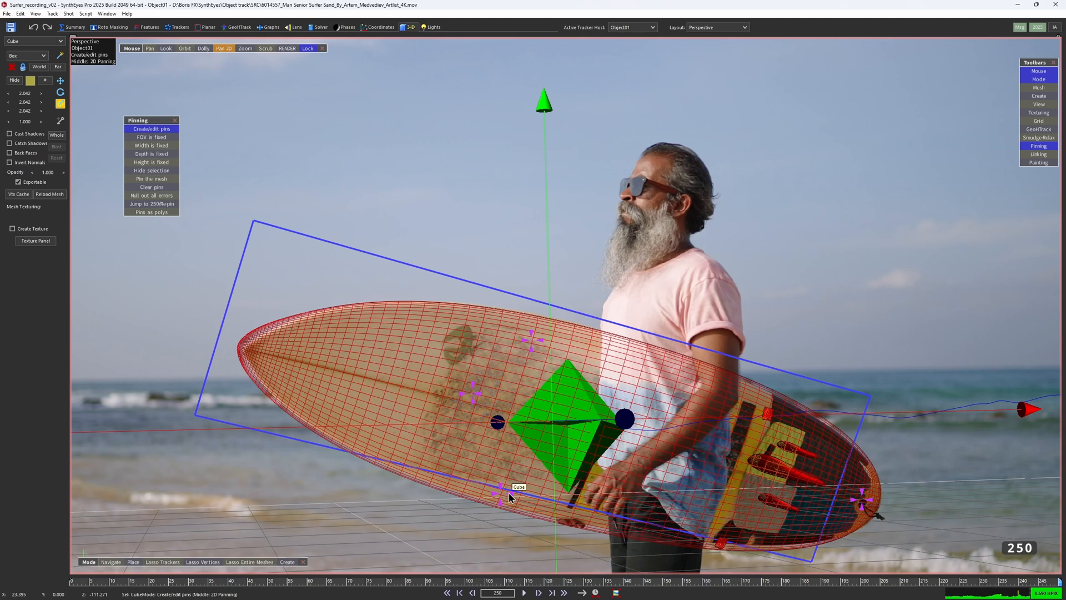
{"action": "mouse_move", "coordinate": [476, 391]}
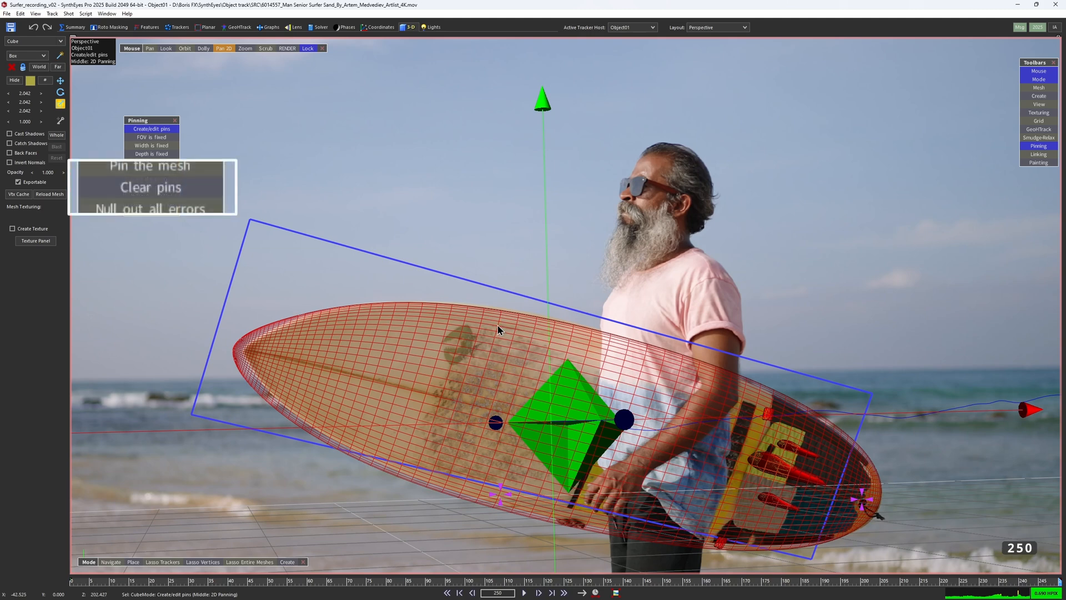
{"action": "mouse_move", "coordinate": [204, 197]}
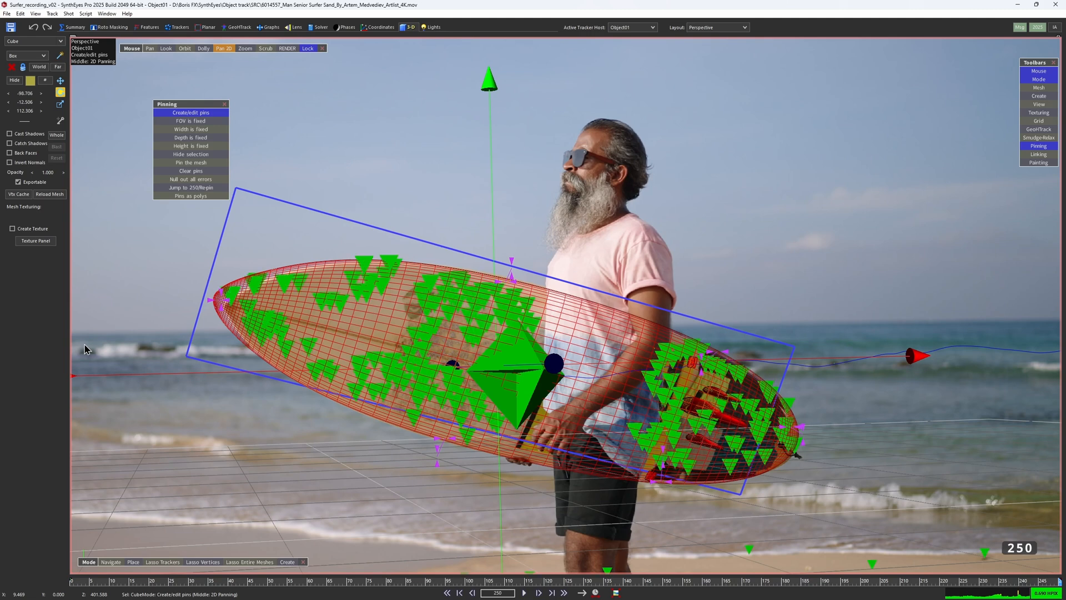
{"action": "mouse_move", "coordinate": [289, 286]}
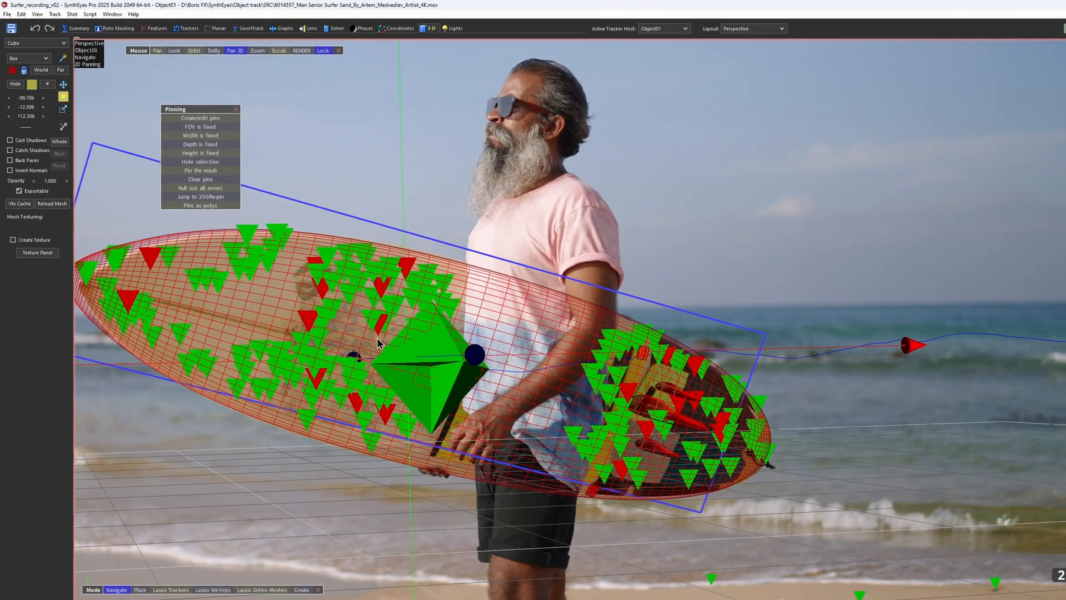
Lock the surfboard trackers to the pinned mesh and show the Constrained Pts layout
{"action": "left_click", "coordinate": [54, 15]}
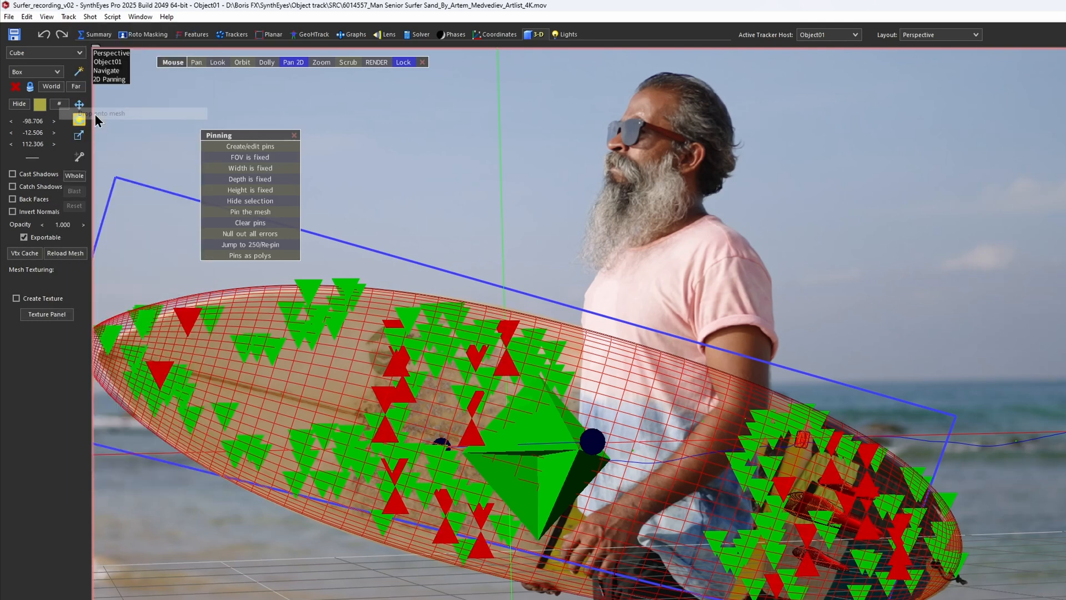
{"action": "mouse_move", "coordinate": [406, 270]}
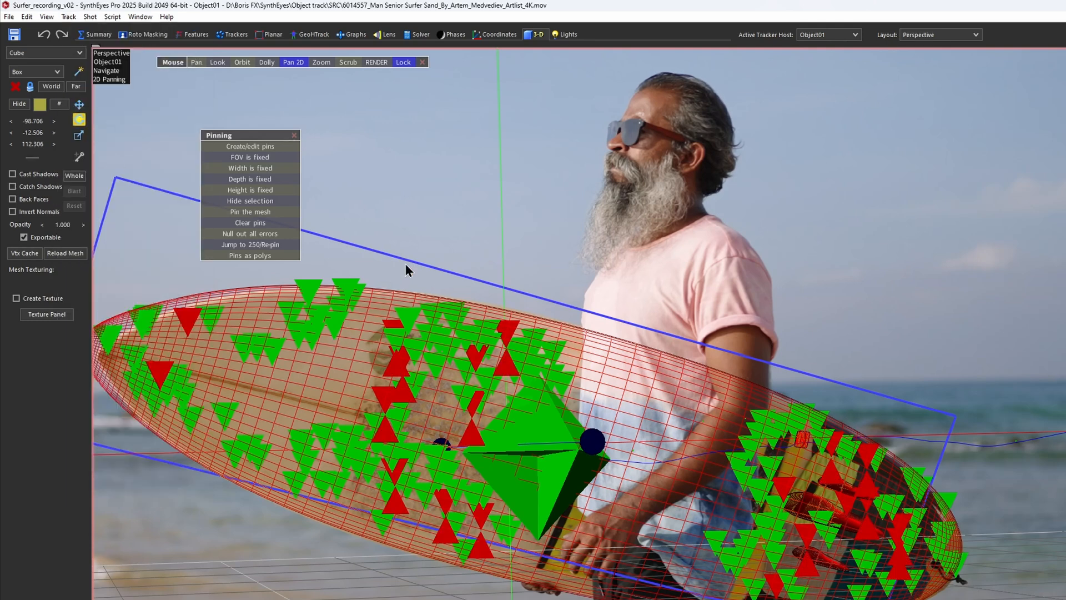
{"action": "left_click", "coordinate": [499, 34]}
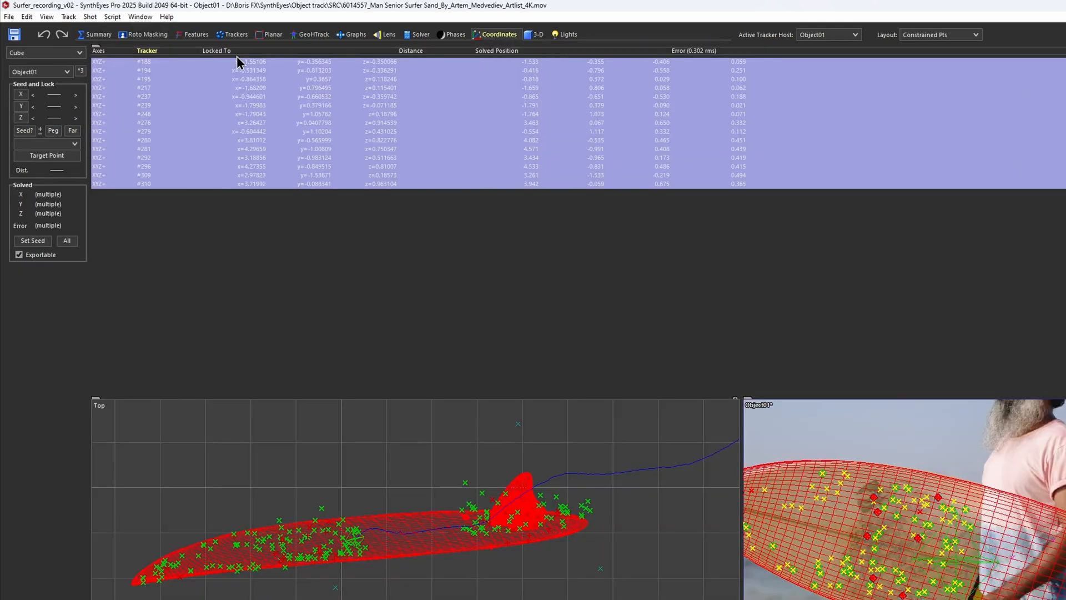
{"action": "mouse_move", "coordinate": [285, 140]}
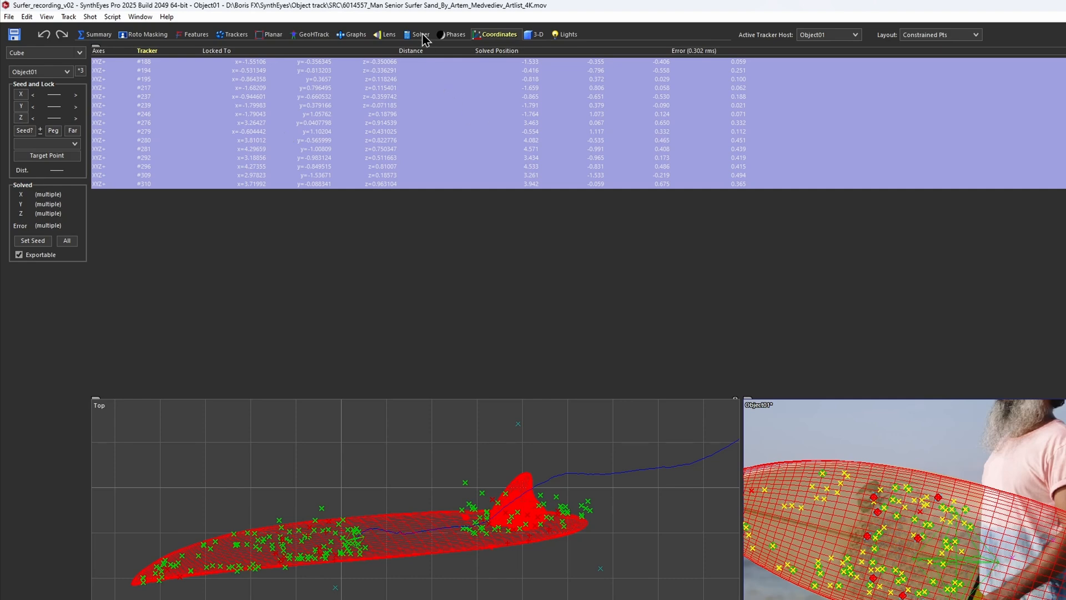
Enable Constrain and run a Refine solve on the object, reaching about 0.75 hpix
{"action": "left_click", "coordinate": [418, 35]}
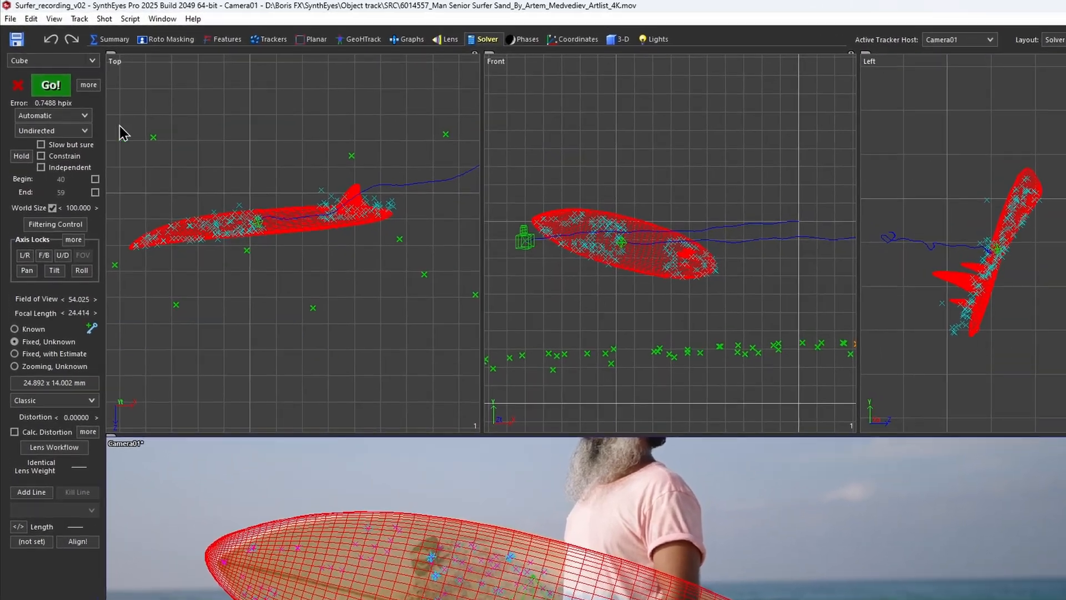
{"action": "left_click", "coordinate": [44, 165]}
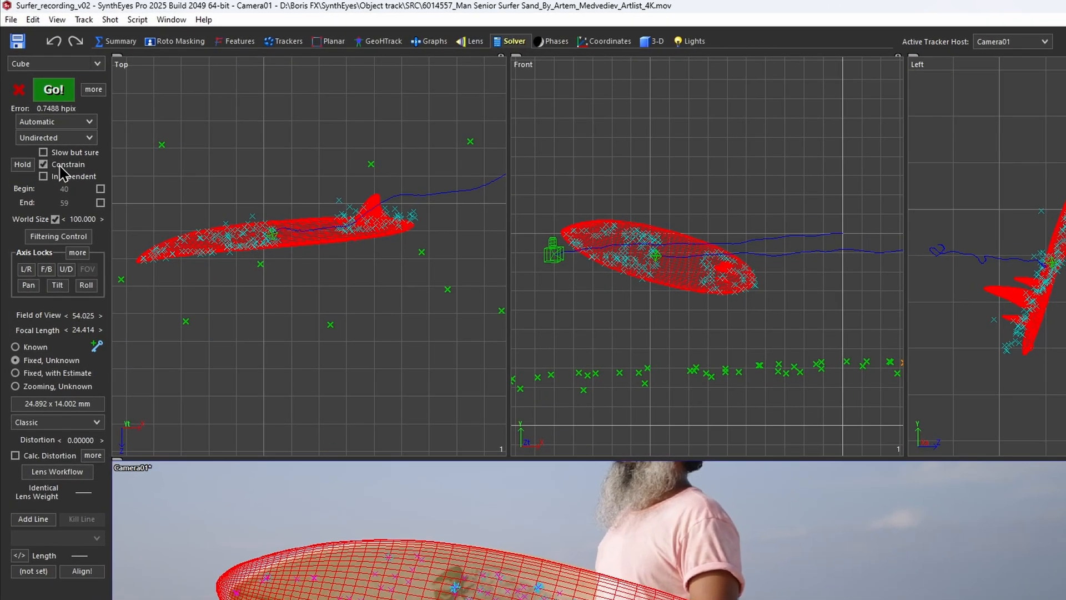
{"action": "left_click", "coordinate": [55, 121]}
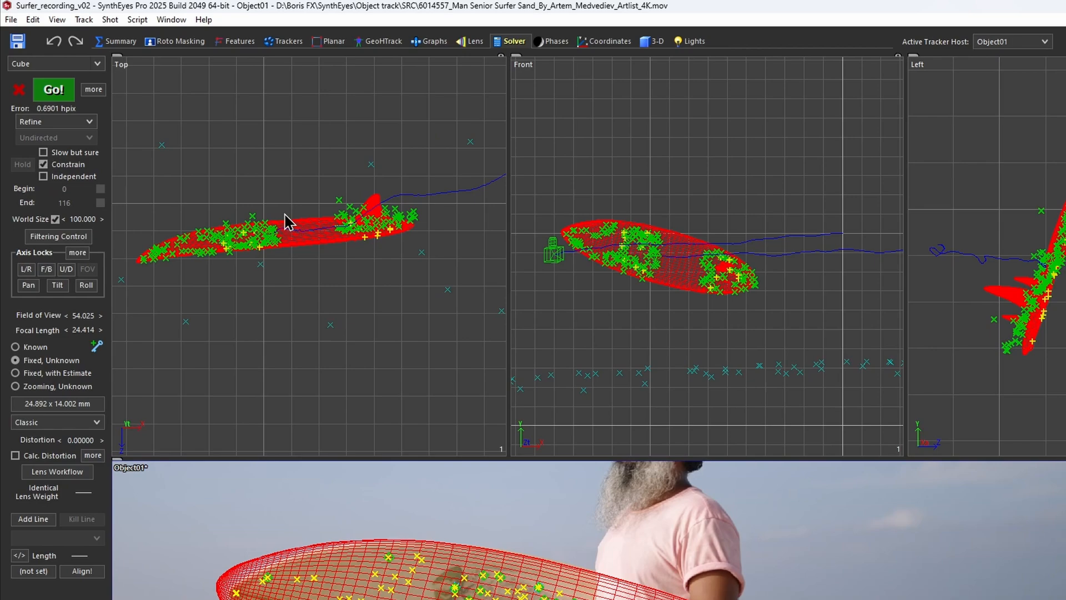
{"action": "left_click", "coordinate": [52, 89]}
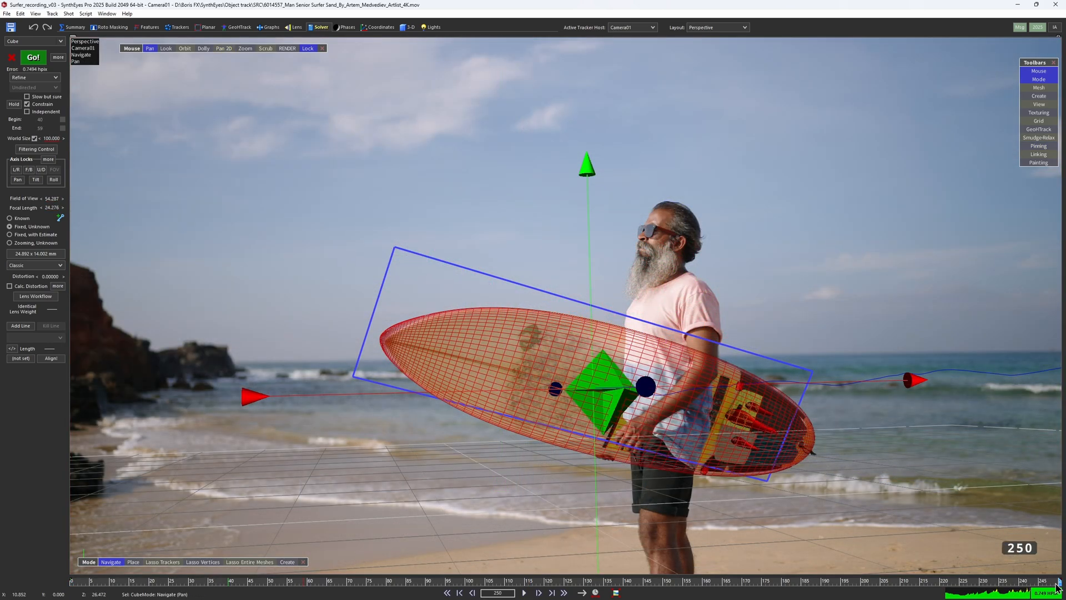
Export the scene as Filmbox FBX to Surfer_recording_v03_2.fbx
{"action": "left_click", "coordinate": [7, 14]}
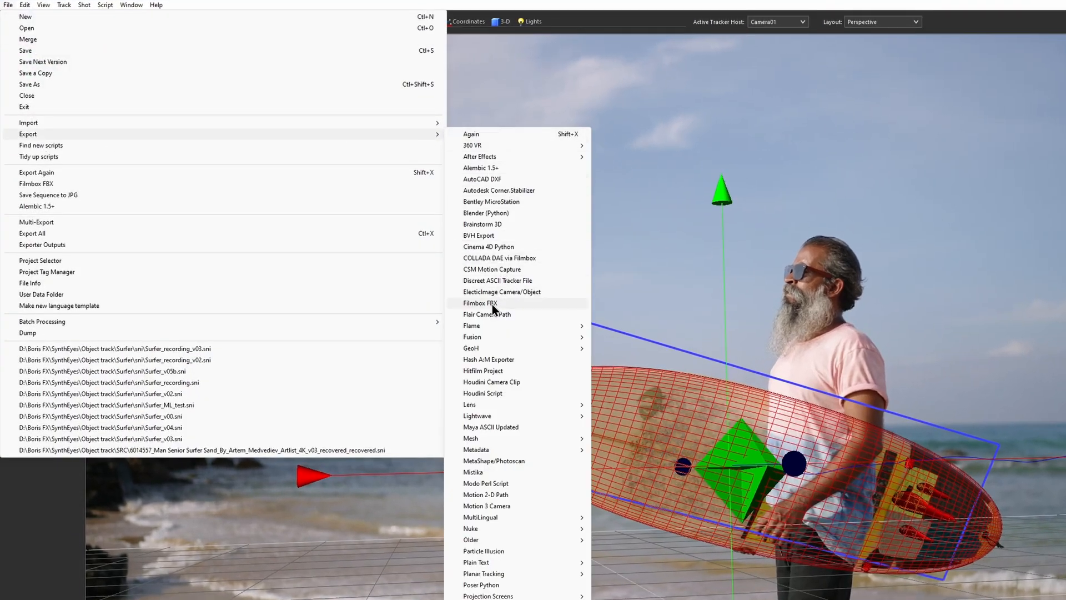
{"action": "left_click", "coordinate": [479, 302]}
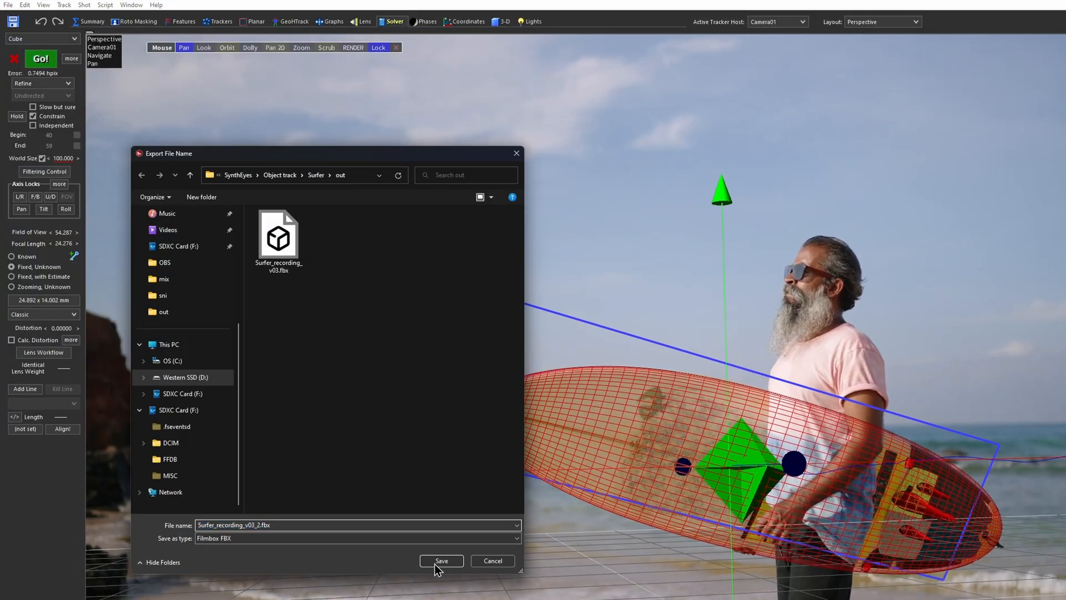
{"action": "left_click", "coordinate": [441, 560]}
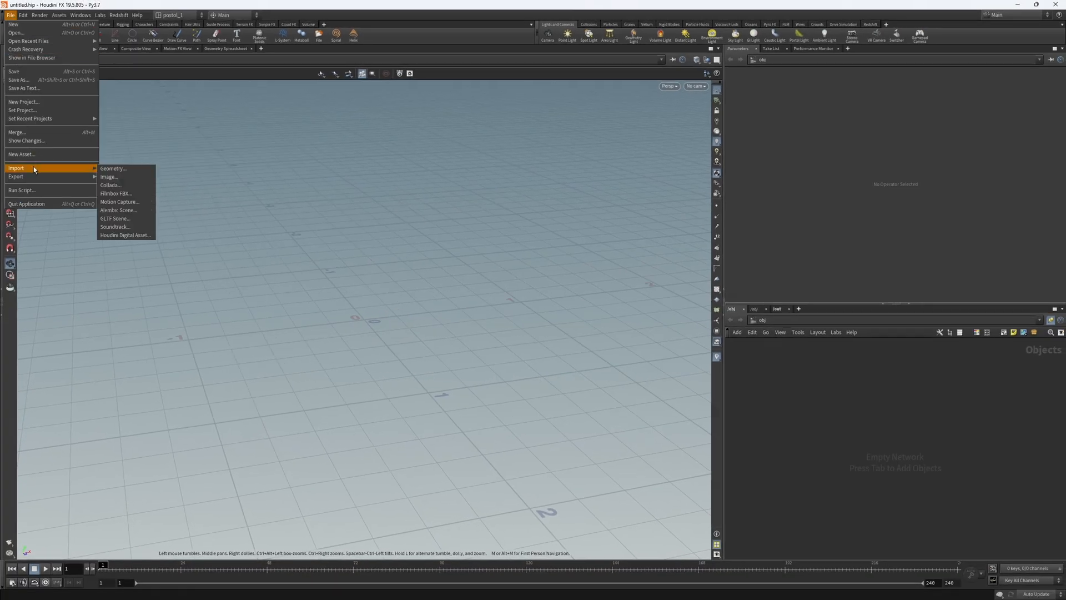
Import the FBX into Houdini and scrub to a later frame to check camera, mesh and tracker nulls
{"action": "left_click", "coordinate": [116, 194]}
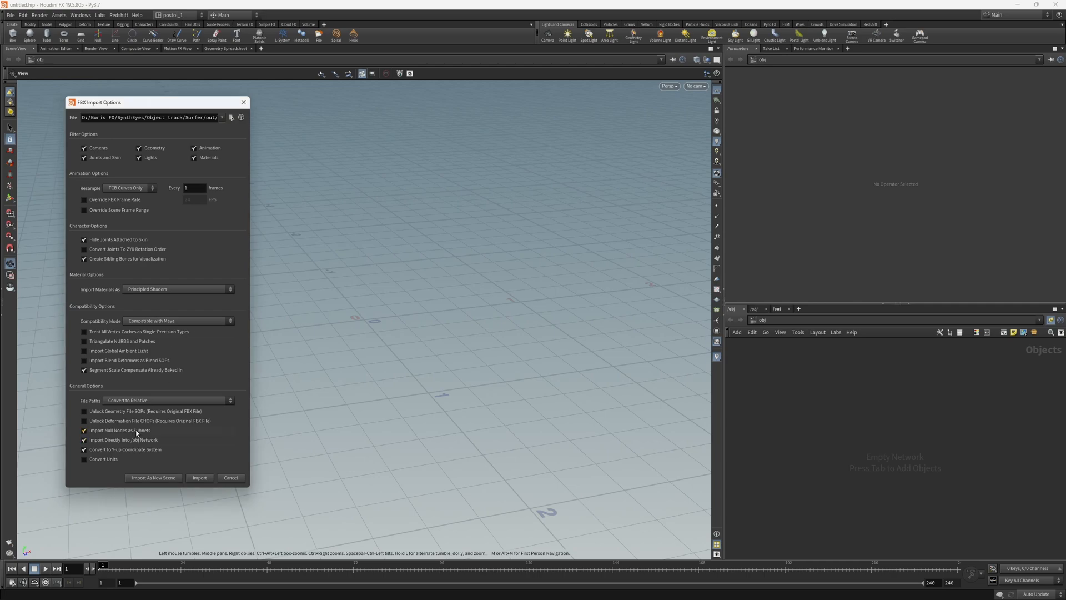
{"action": "left_click", "coordinate": [199, 478]}
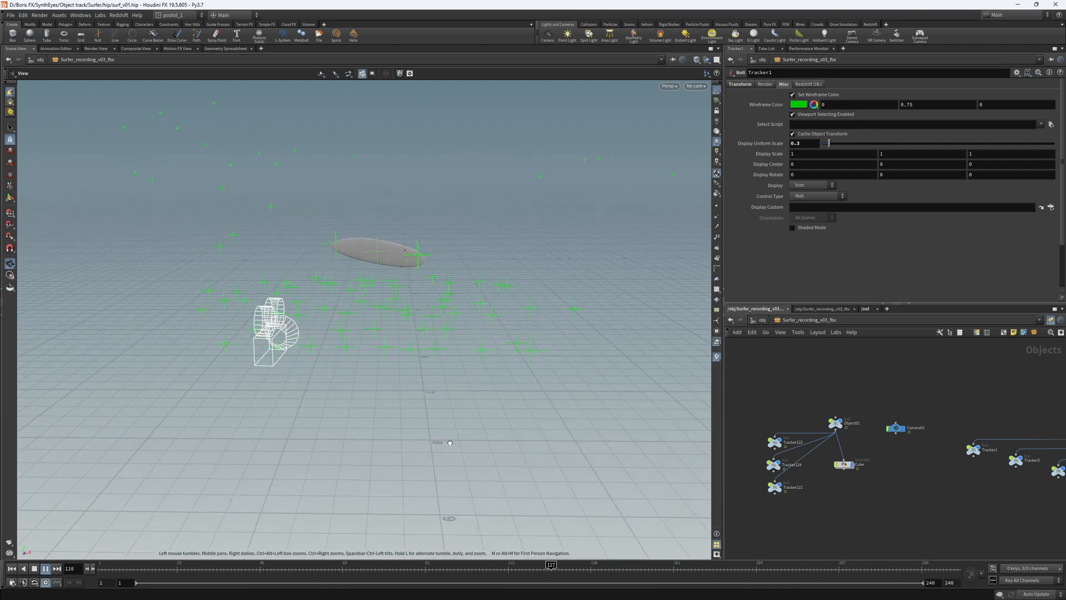
{"action": "left_click", "coordinate": [44, 569]}
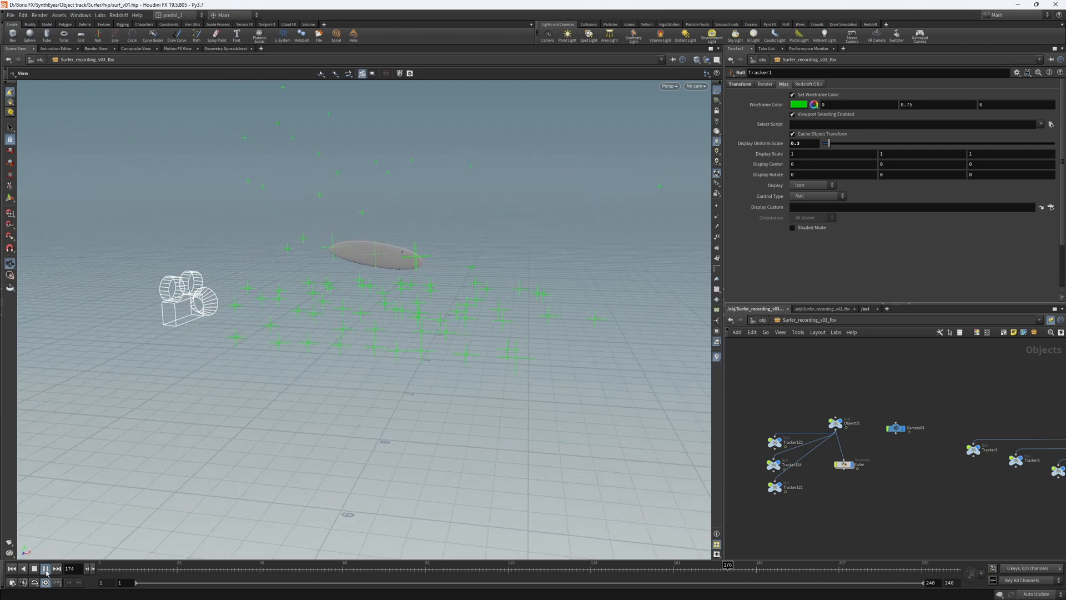